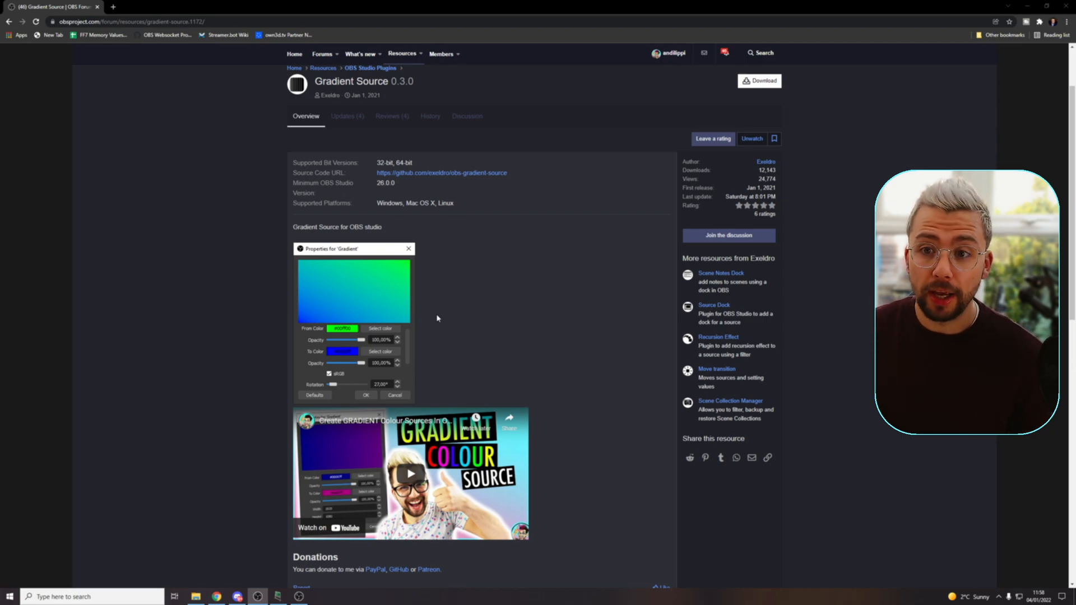
Step: Add a Gradient source and rotate it to 63°
scroll(down, 3)
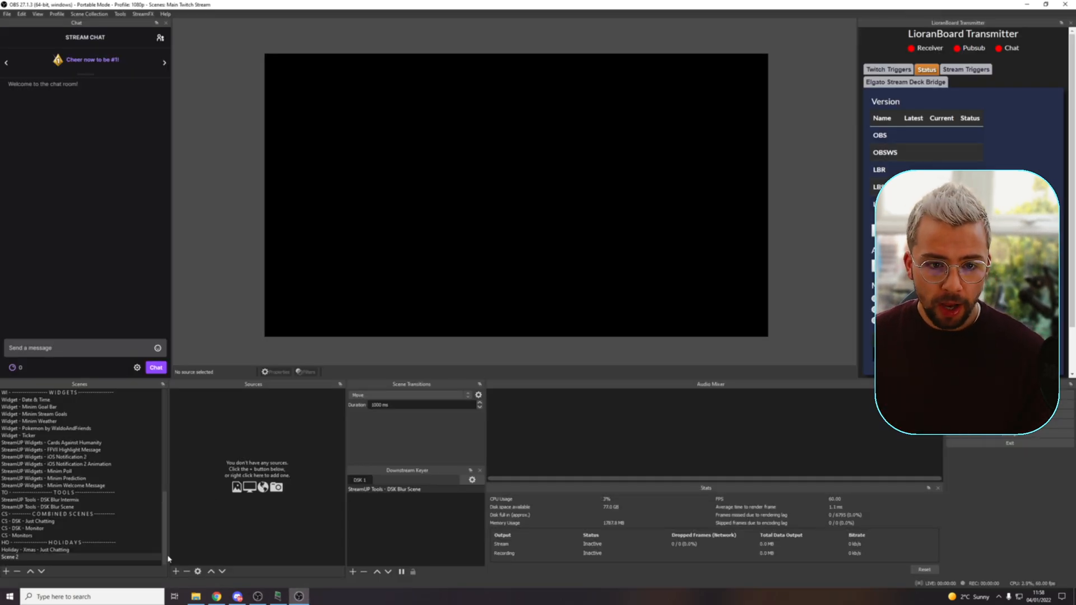
click(175, 571)
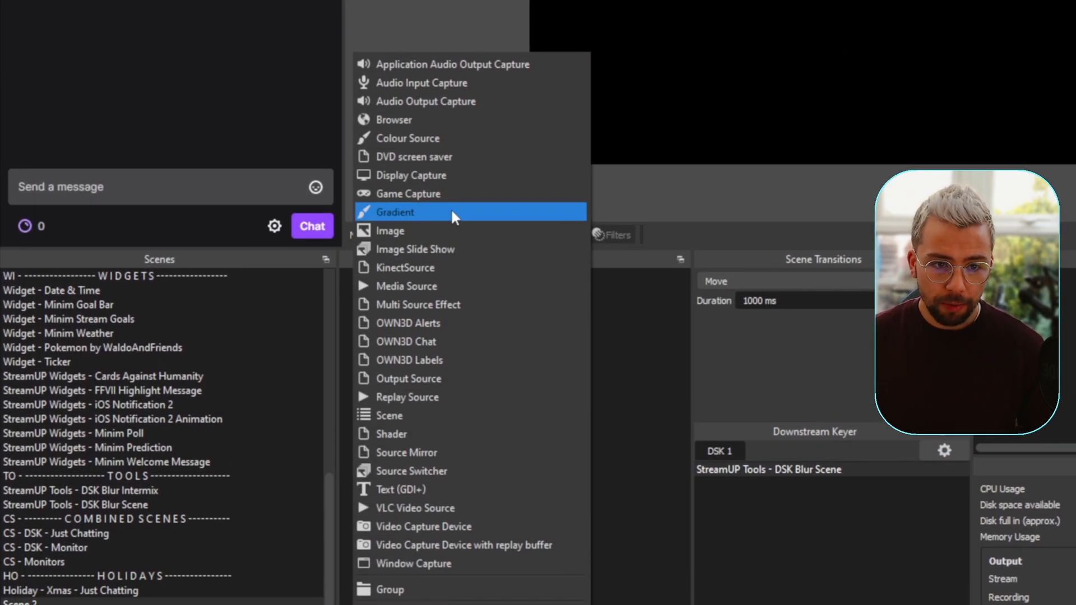
click(395, 212)
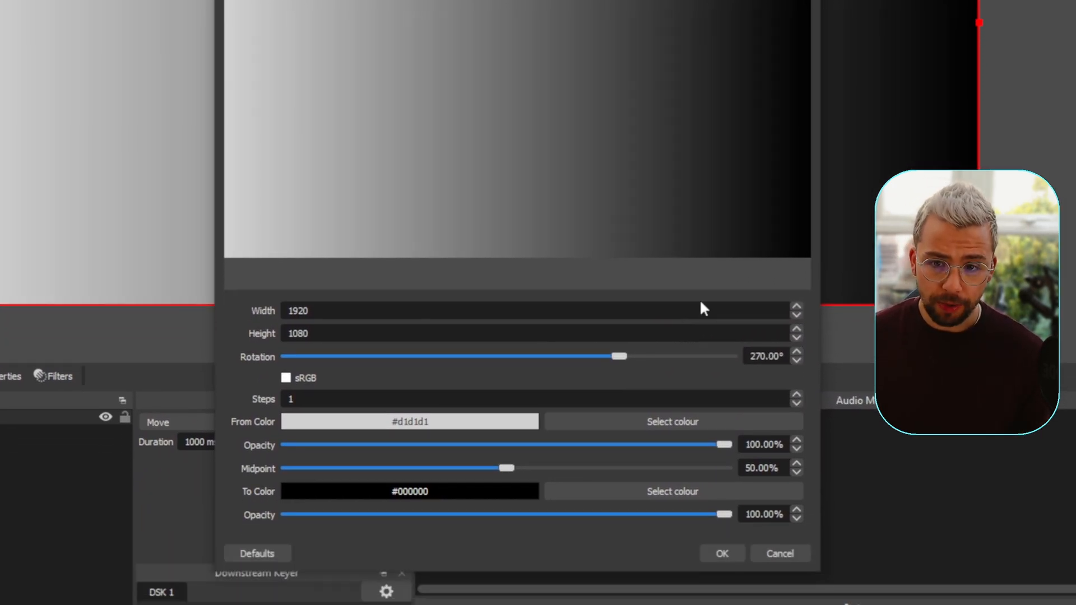
drag(621, 356, 612, 305)
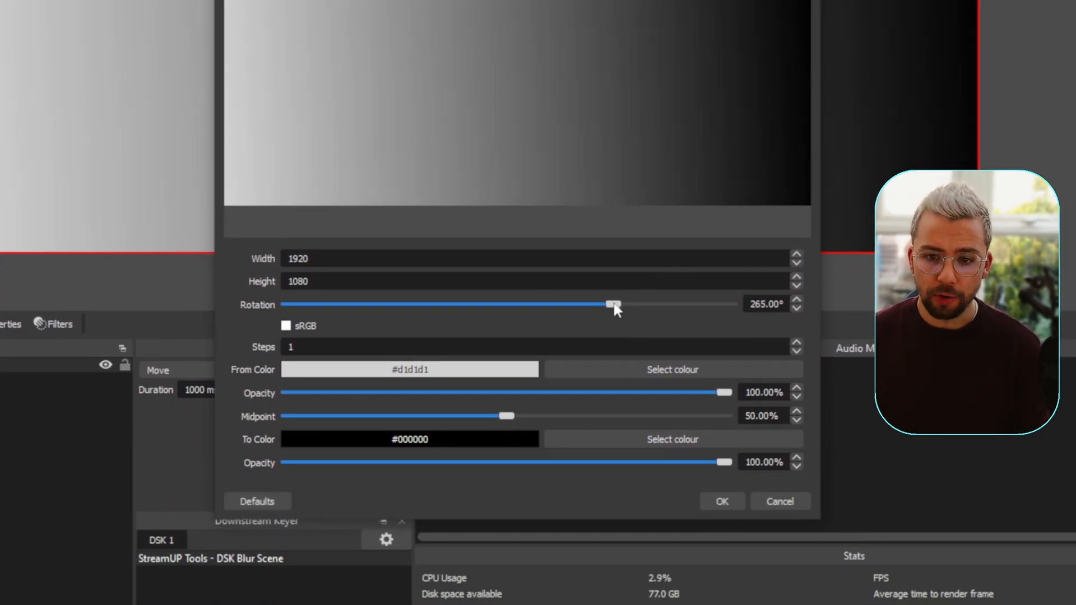
drag(613, 304, 366, 302)
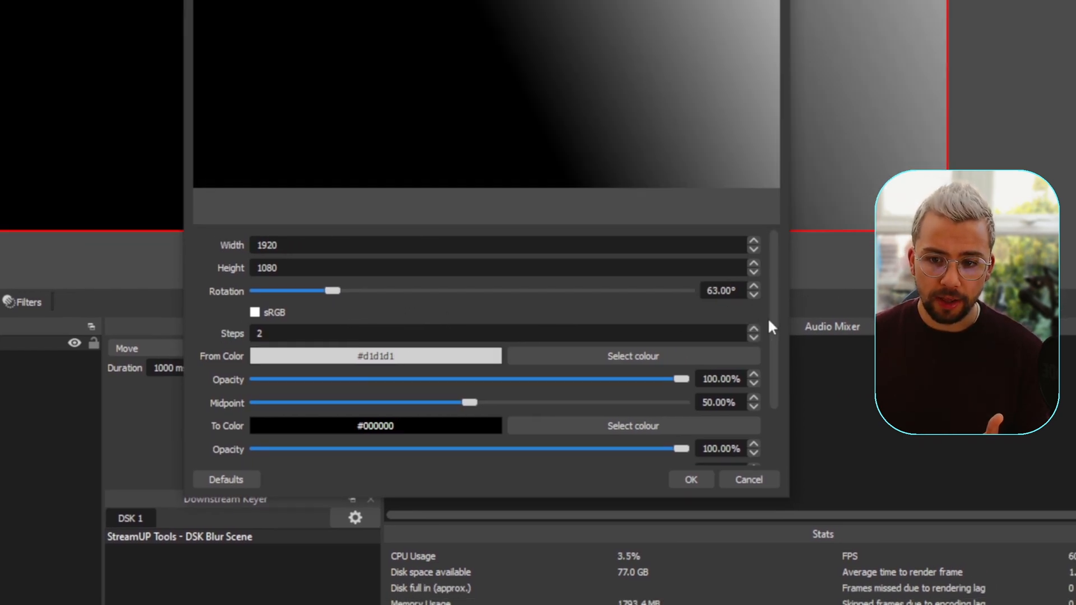
Step: Give the gradient four colour steps: green, white, pink and black
click(753, 330)
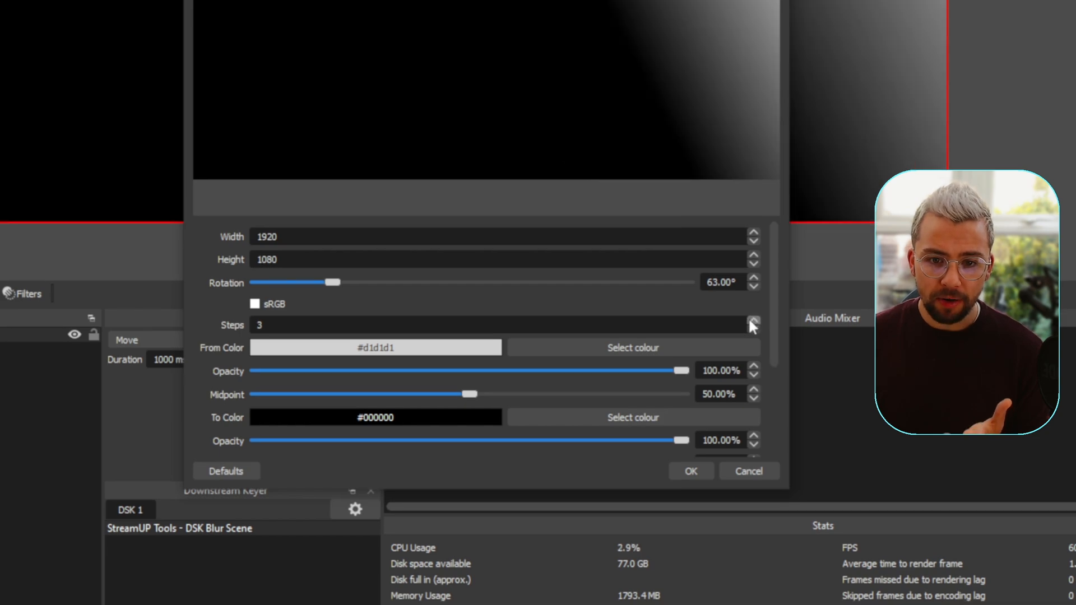
click(632, 348)
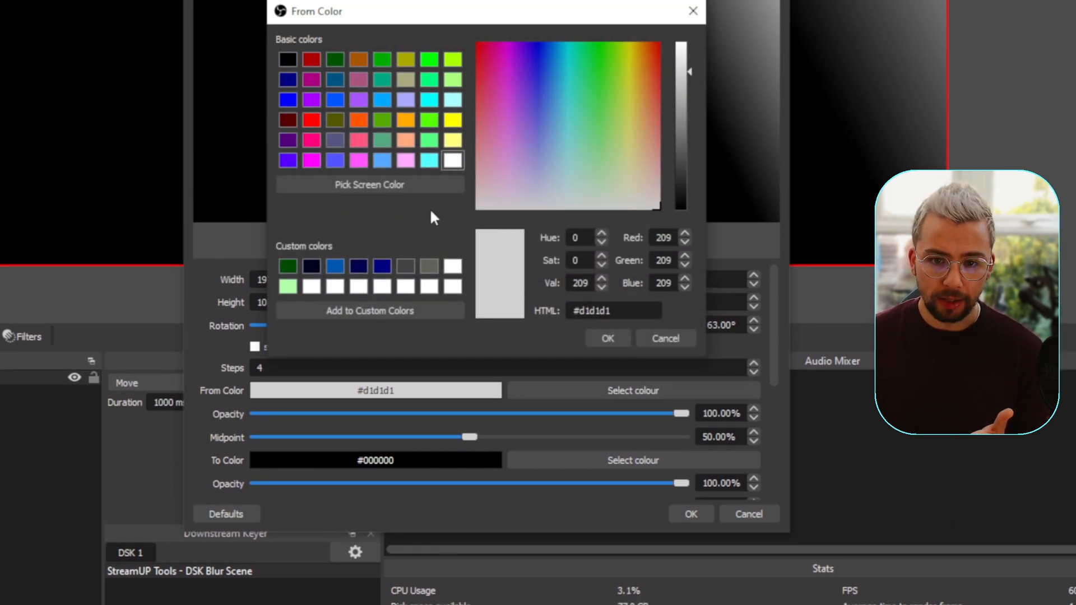
click(606, 338)
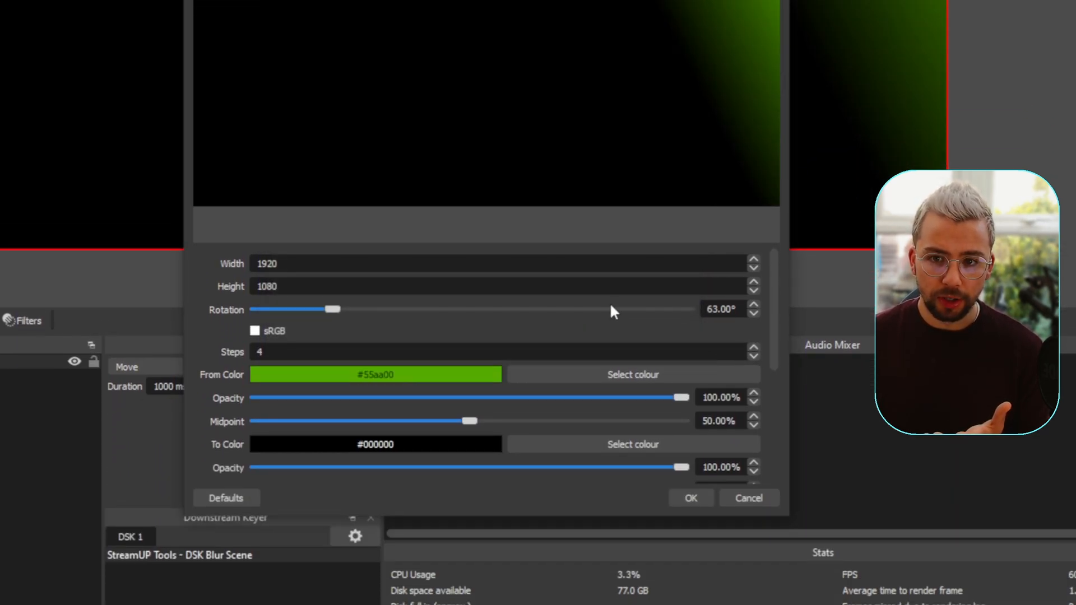
scroll(down, 3)
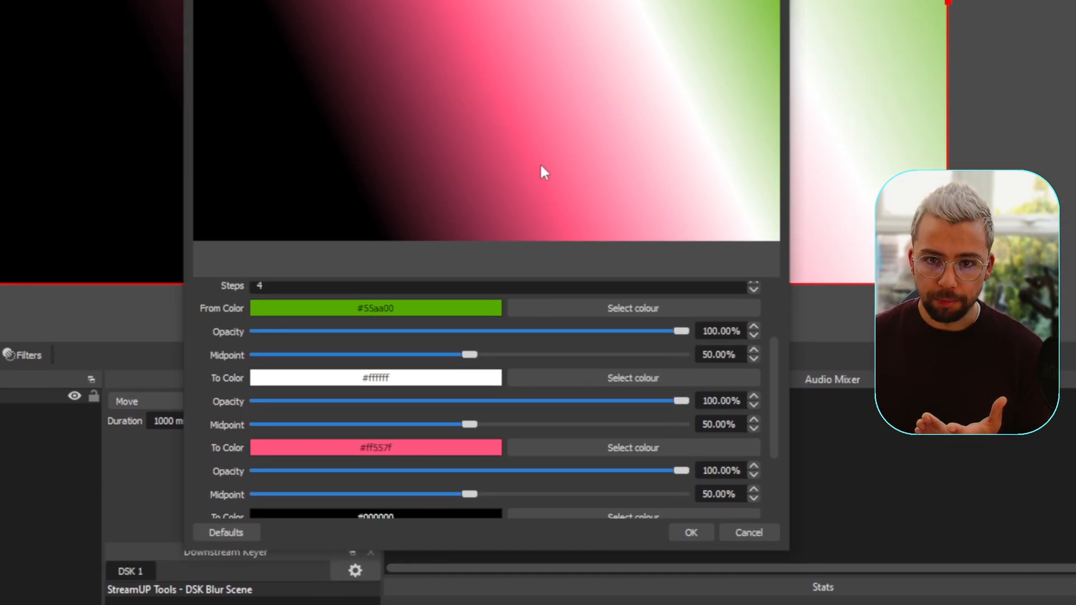
drag(471, 355, 346, 295)
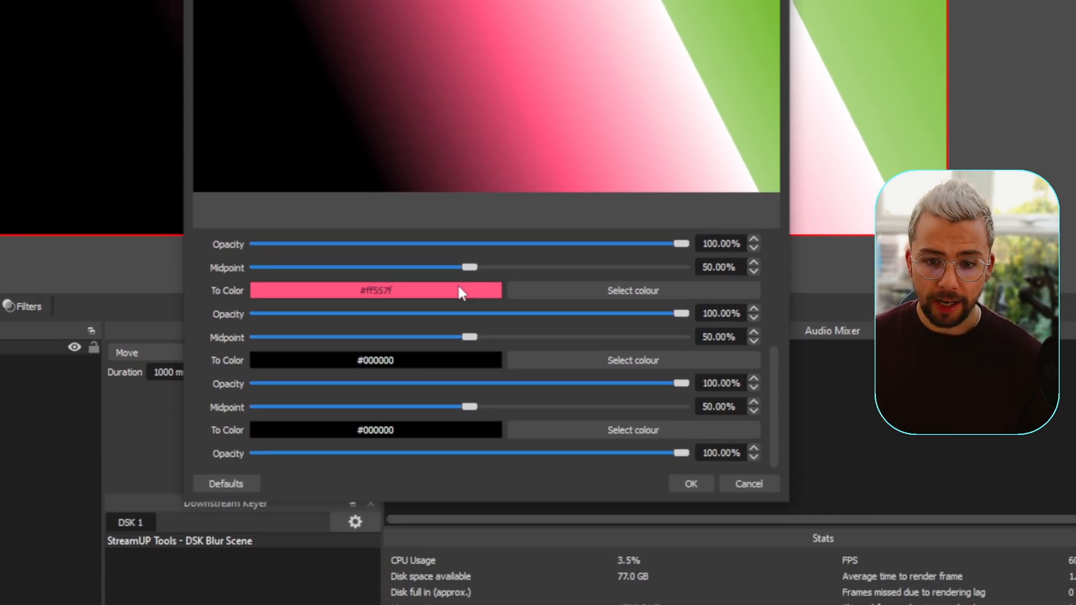
drag(466, 310, 391, 310)
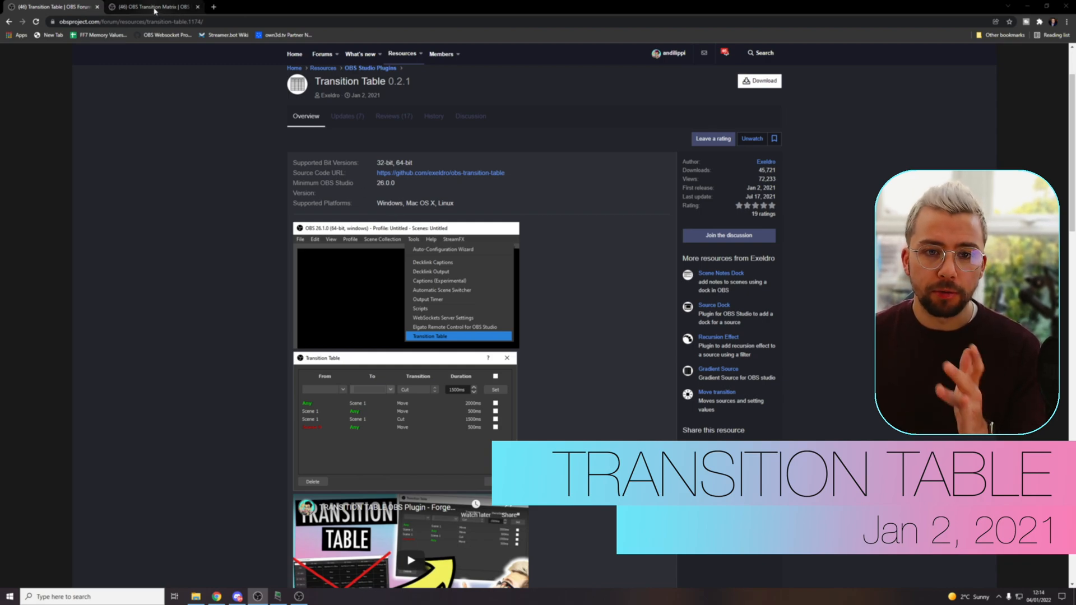
click(151, 6)
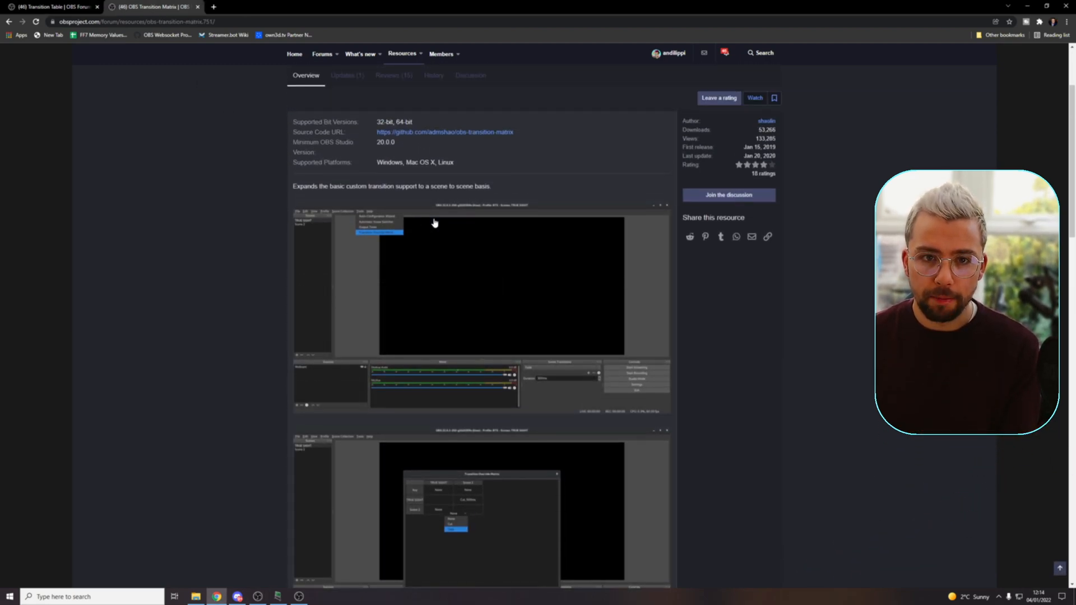
scroll(down, 3)
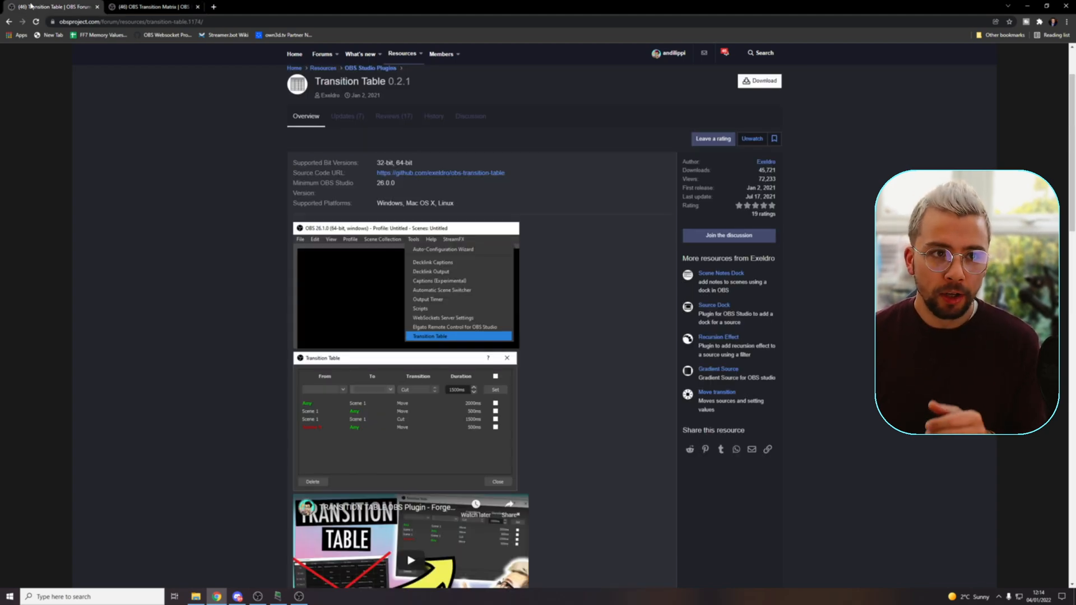
scroll(down, 3)
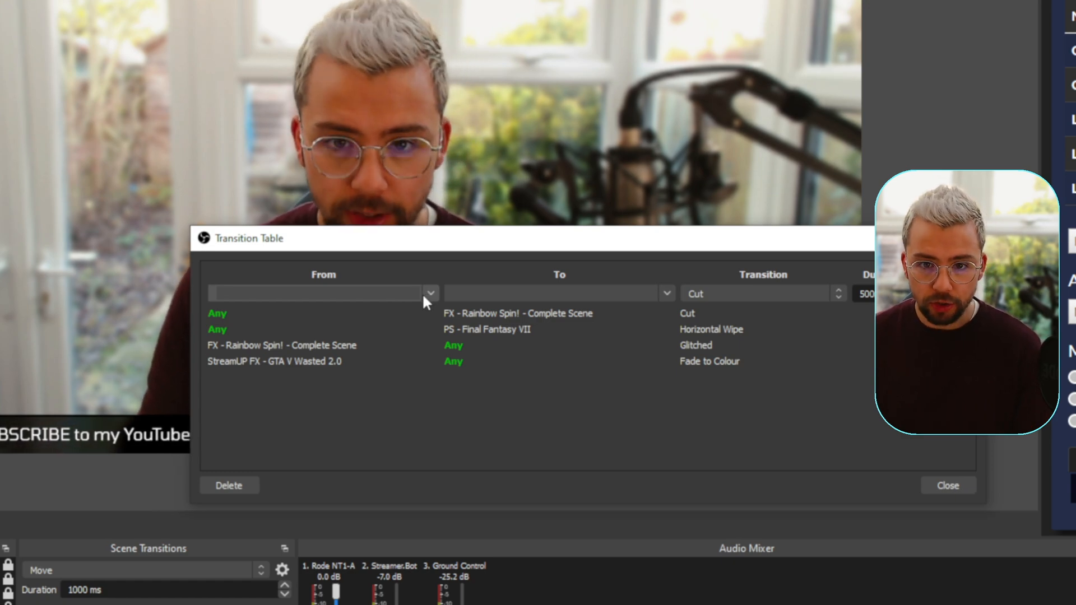
Step: Set a 500ms Cut rule from PS - Just Chatting to PS - Monitor, then test it by switching scenes
click(431, 293)
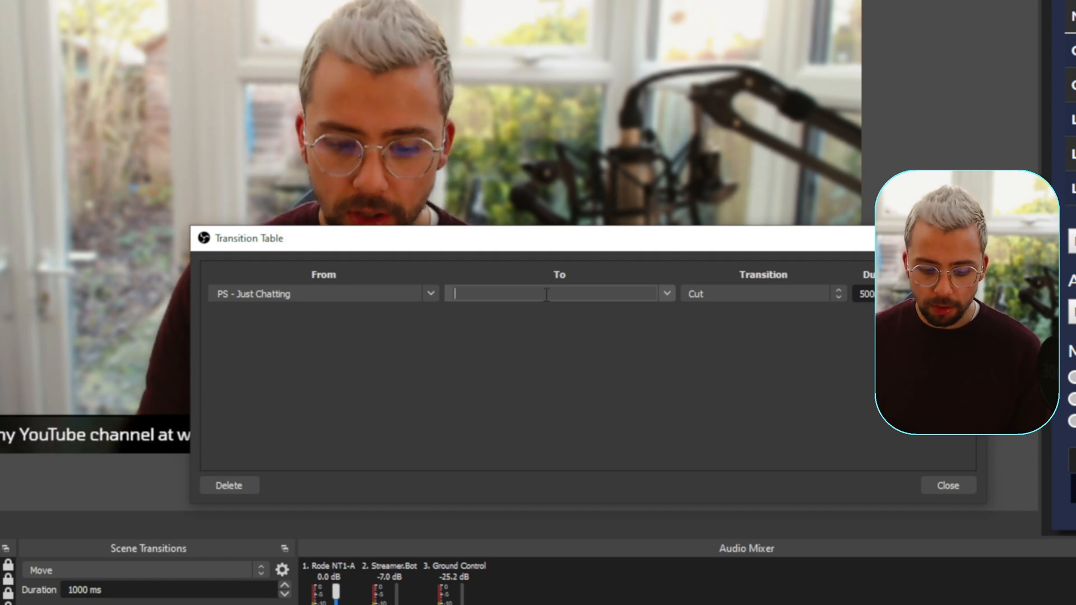
text(PS - Monitor)
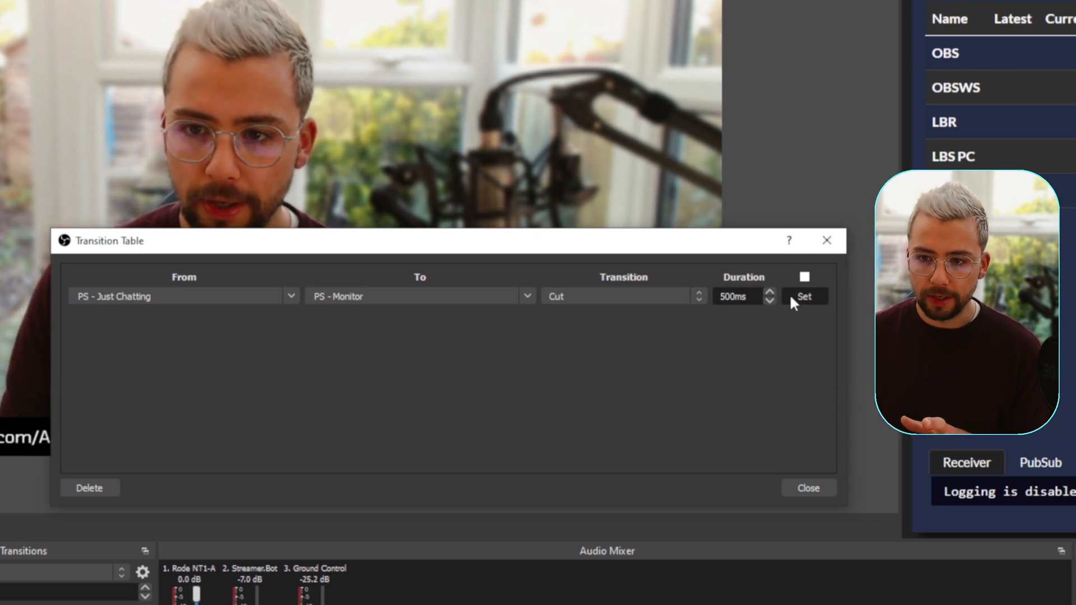
click(807, 488)
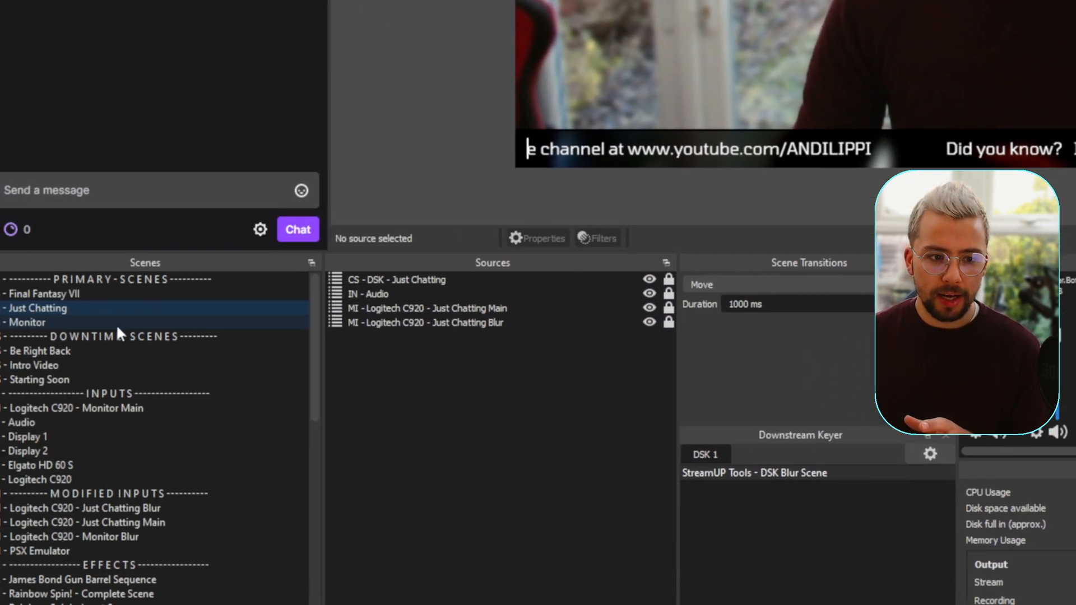
click(27, 323)
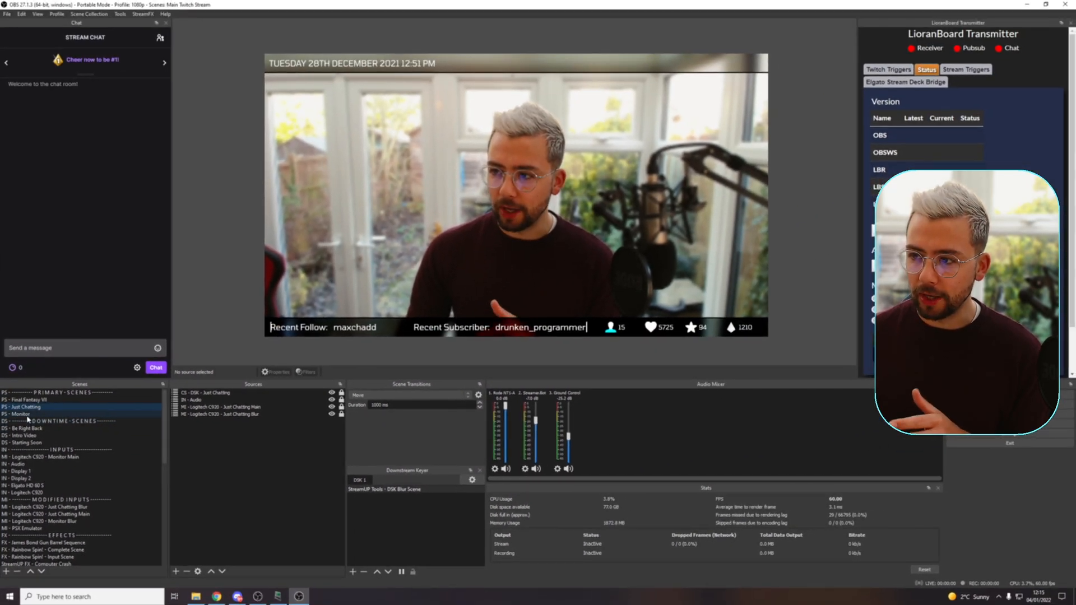
click(19, 413)
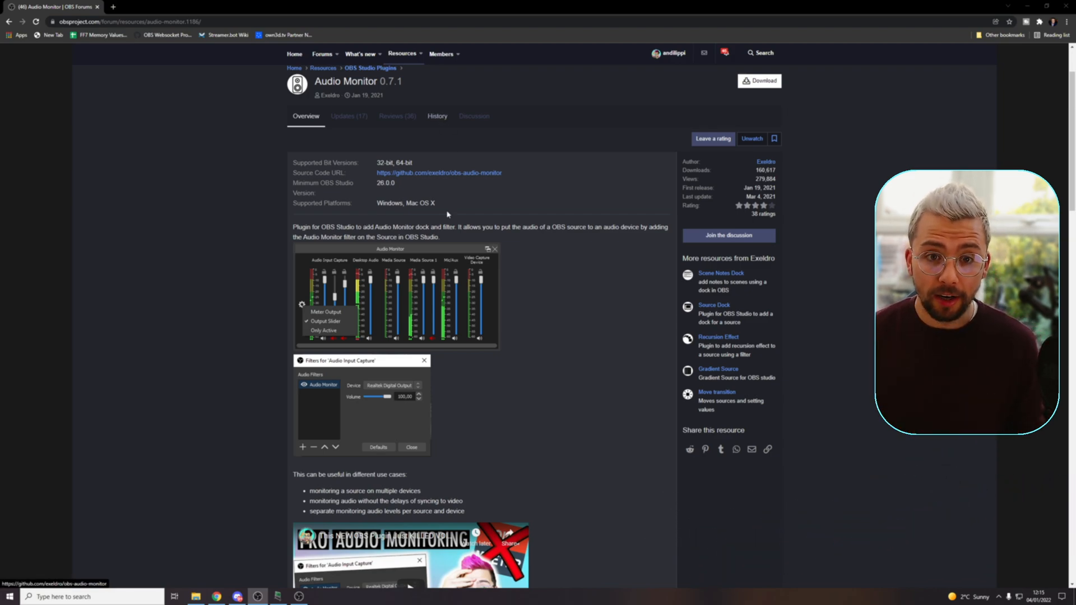
scroll(down, 3)
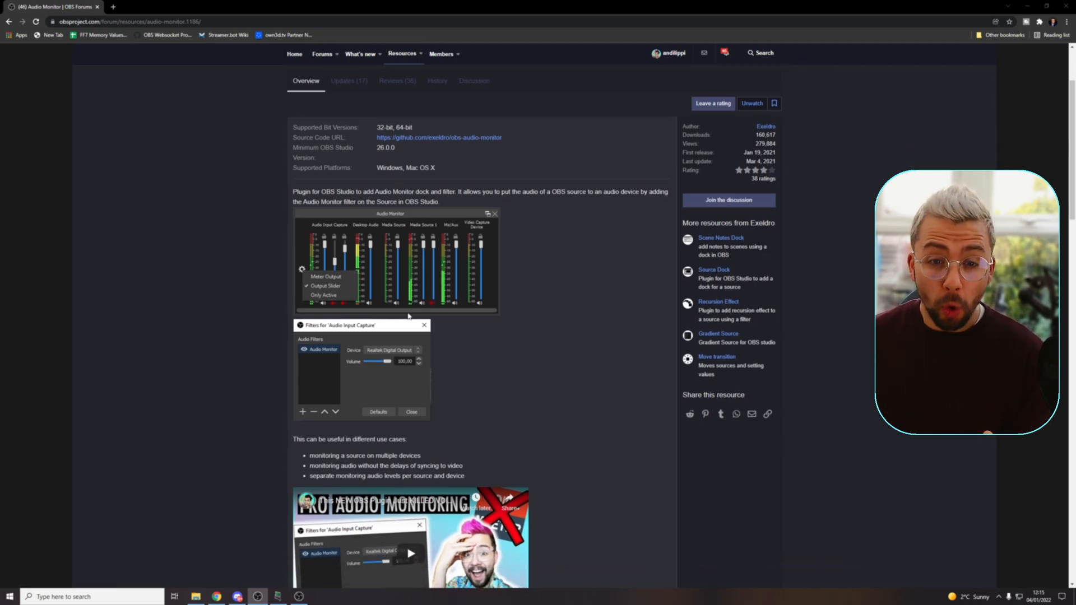
scroll(down, 3)
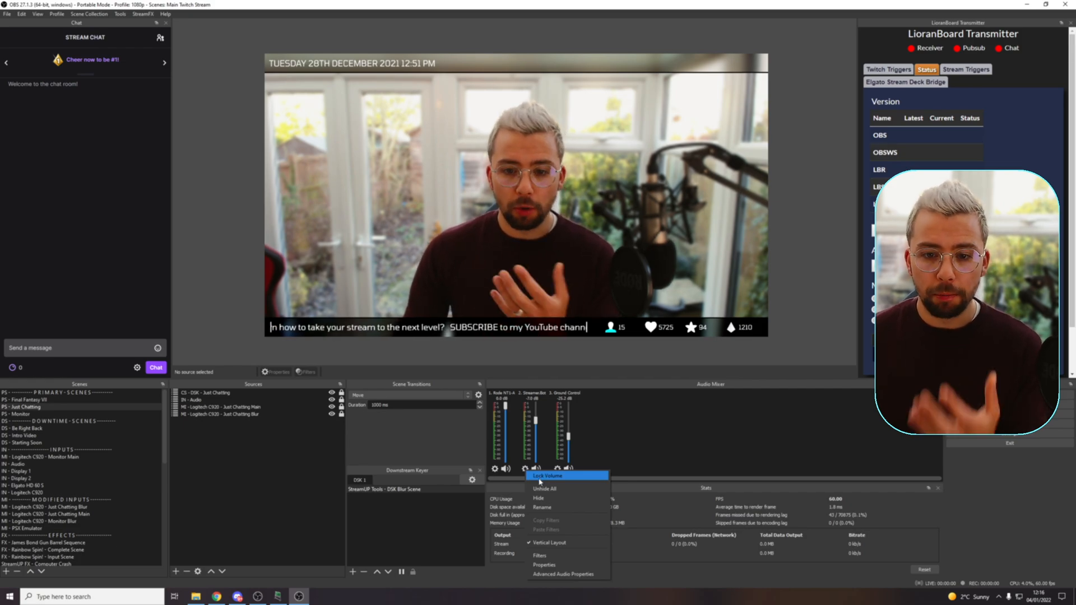
mouse_move(539, 556)
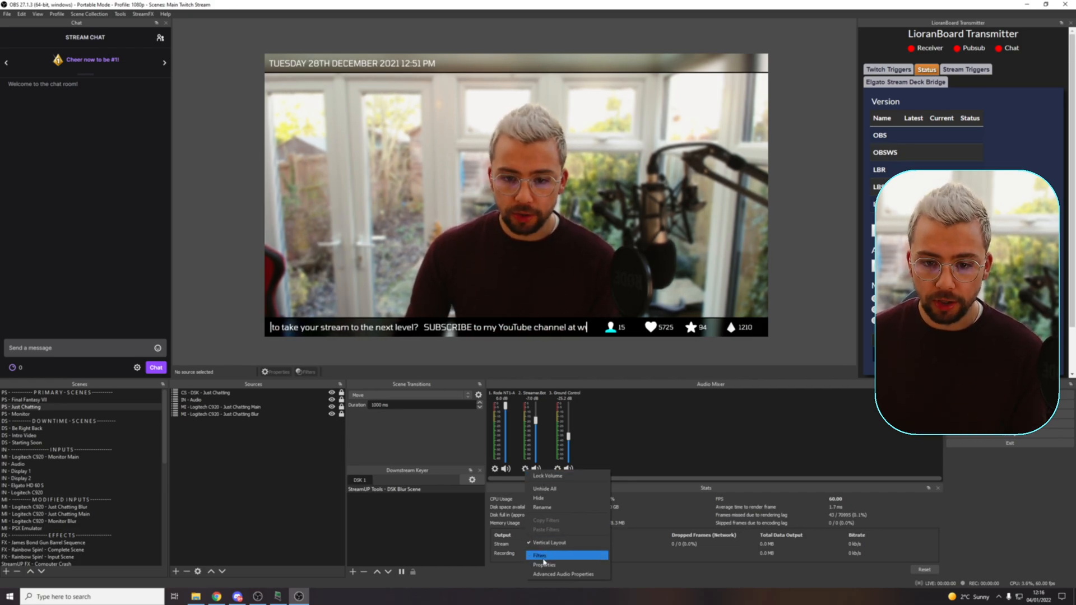
Step: Browse the audio source's filters, then enable the Audio Monitor dock beside the Audio Mixer
click(539, 556)
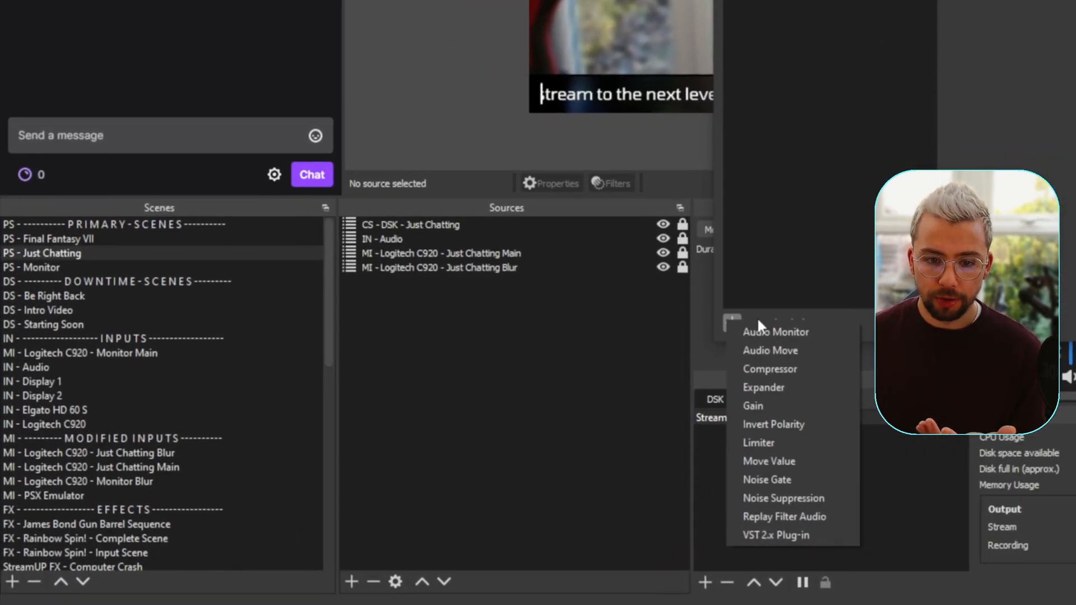
click(776, 331)
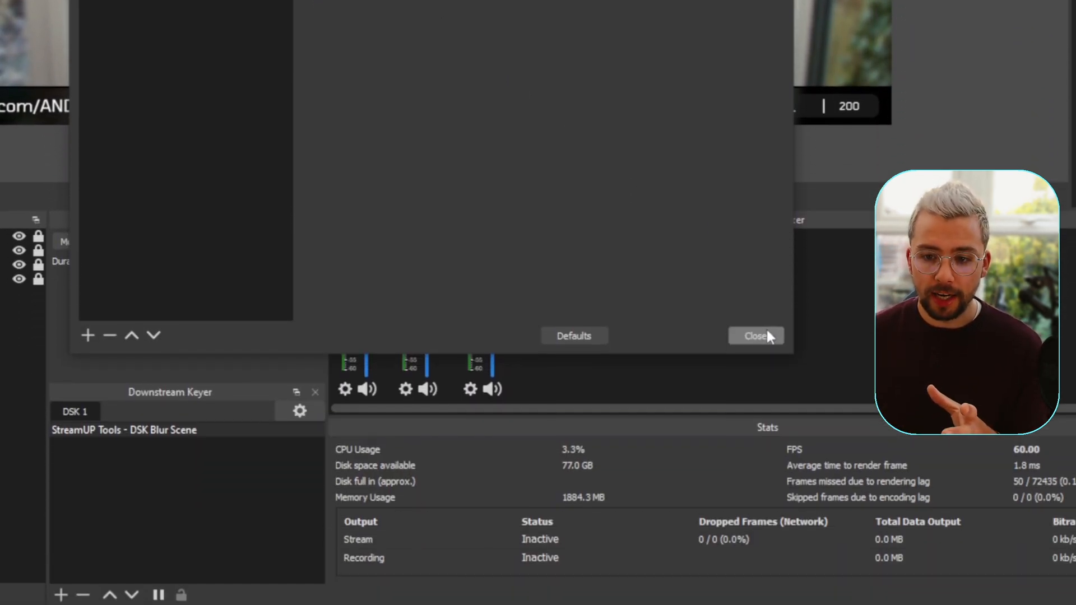
click(755, 335)
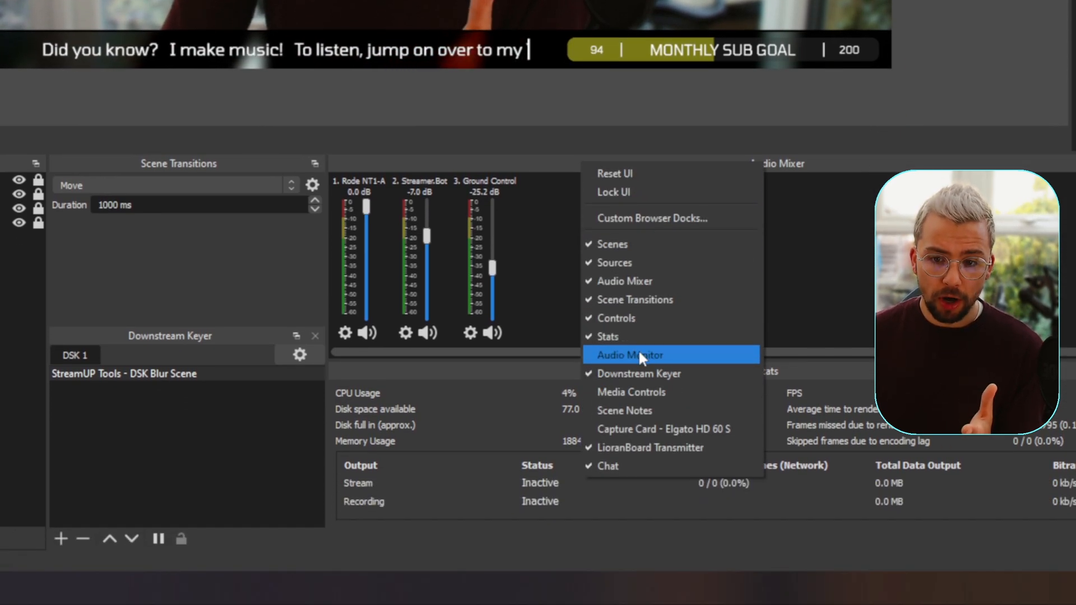
click(629, 355)
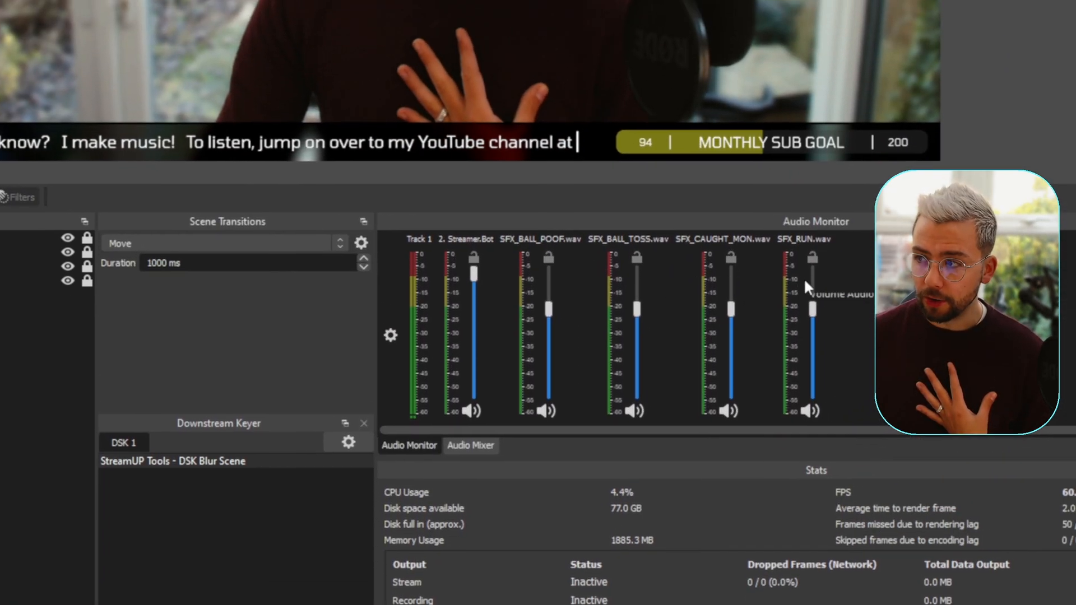
click(471, 446)
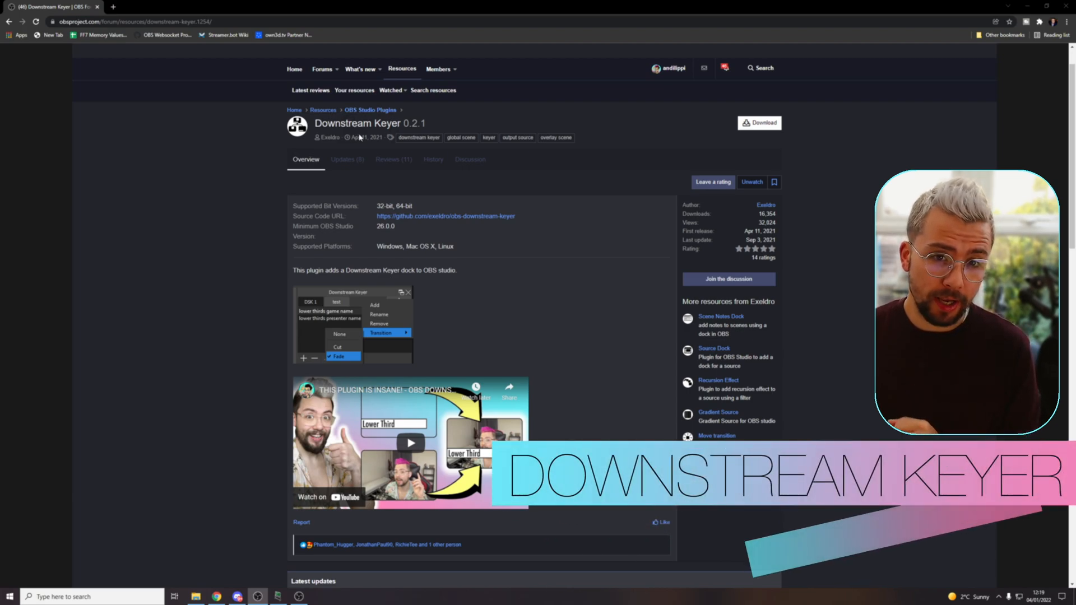
Step: Scroll down through the Downstream Keyer plugin page
scroll(down, 3)
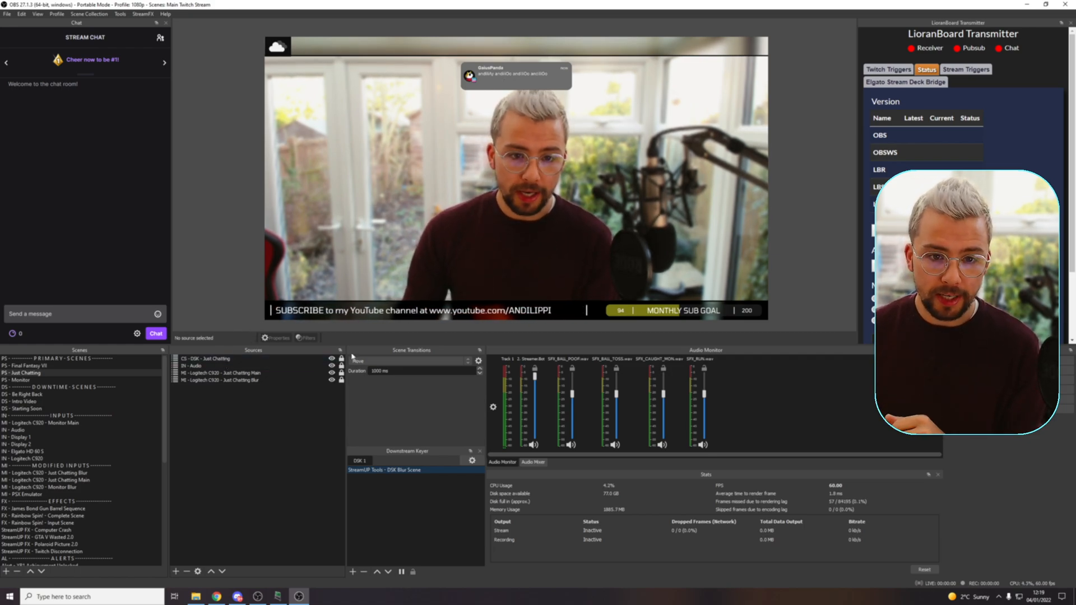
click(222, 372)
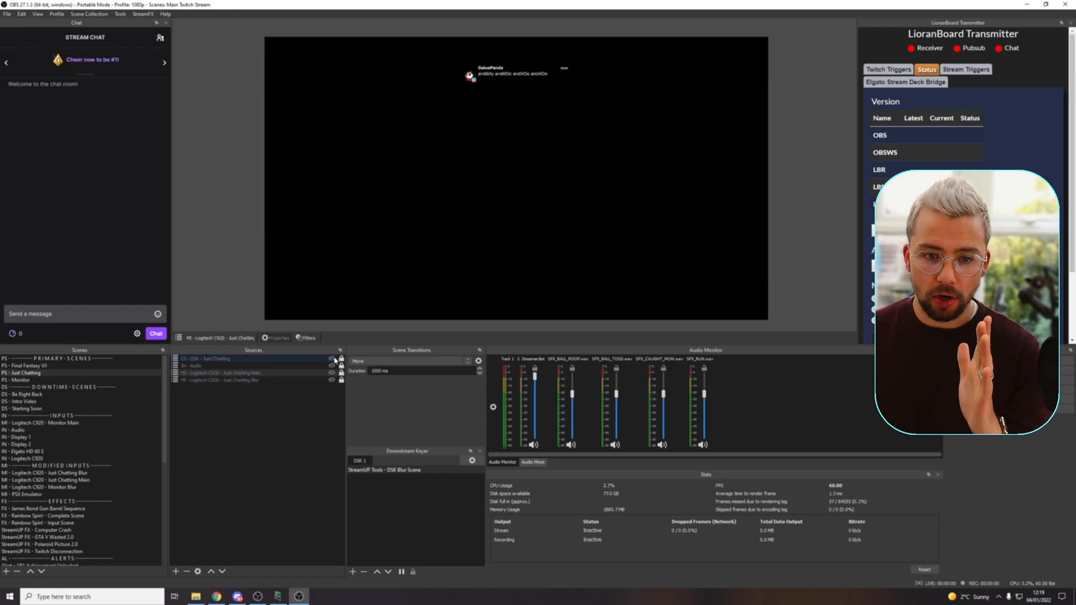
click(331, 380)
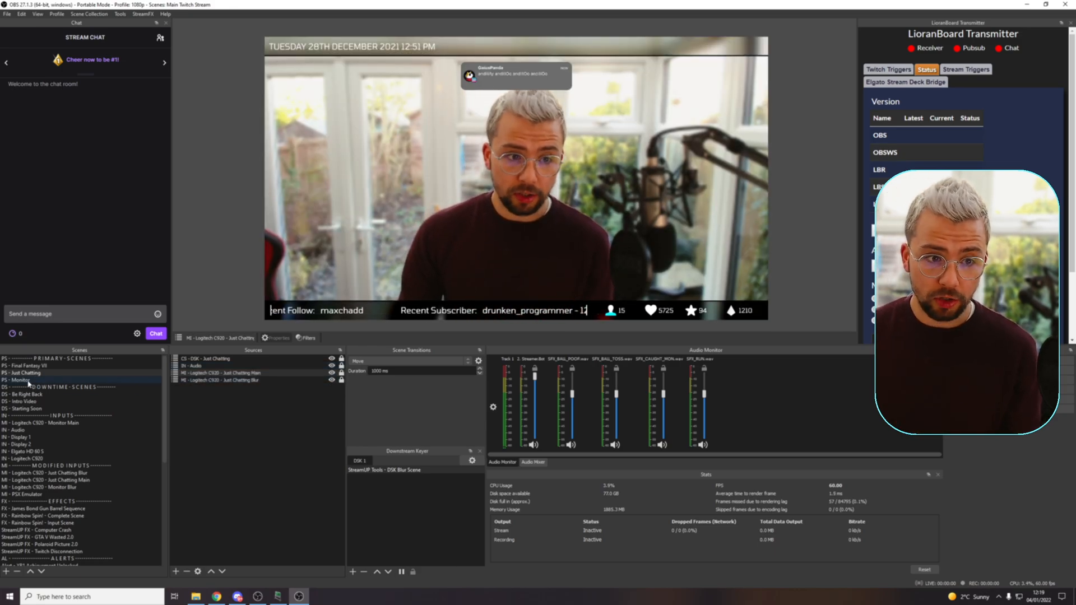
click(24, 373)
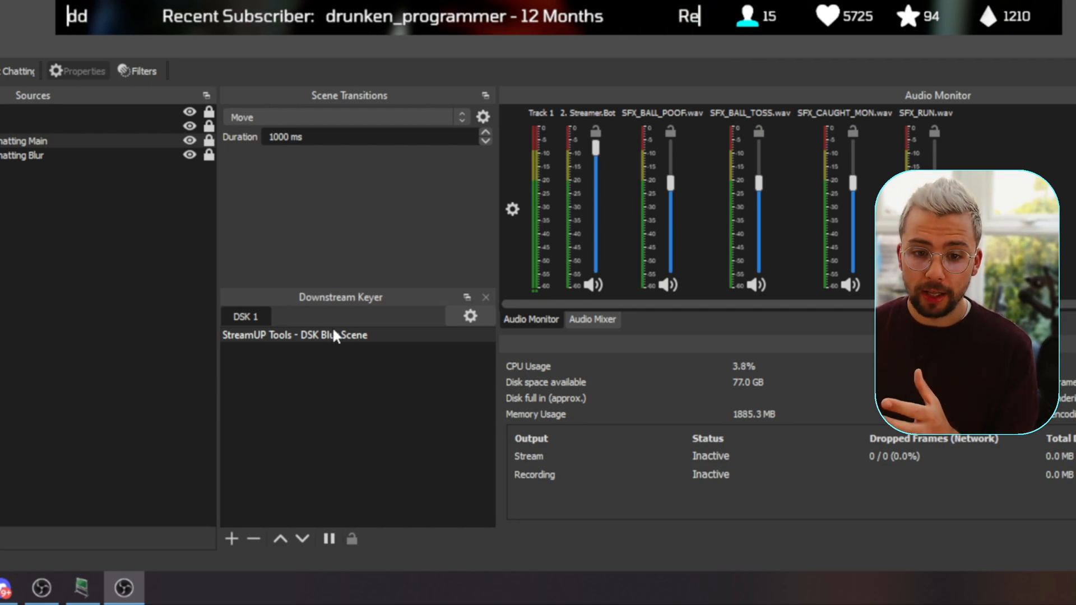
click(295, 335)
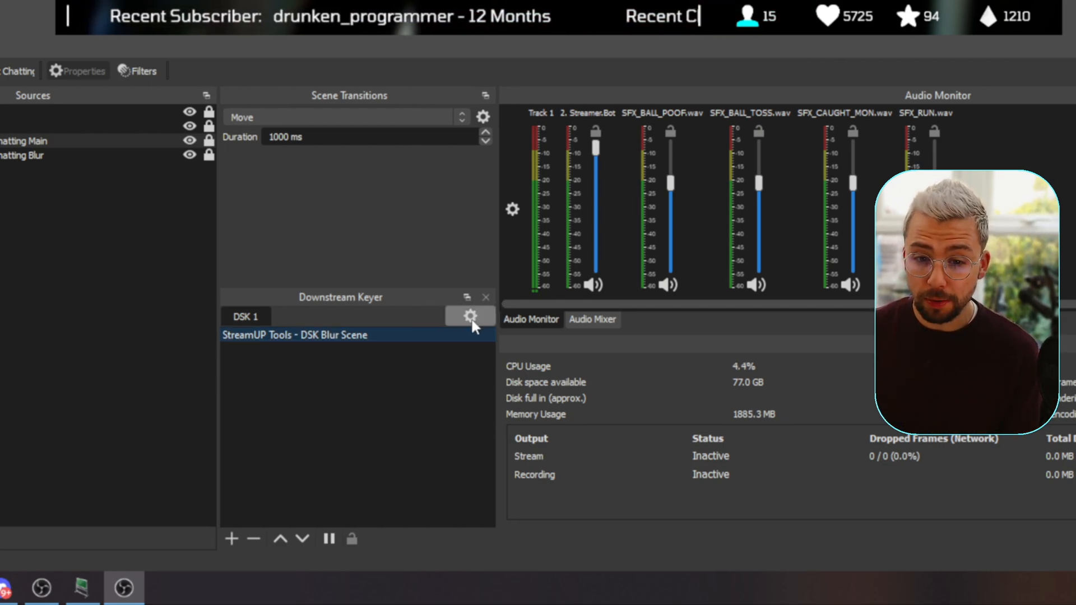
click(471, 316)
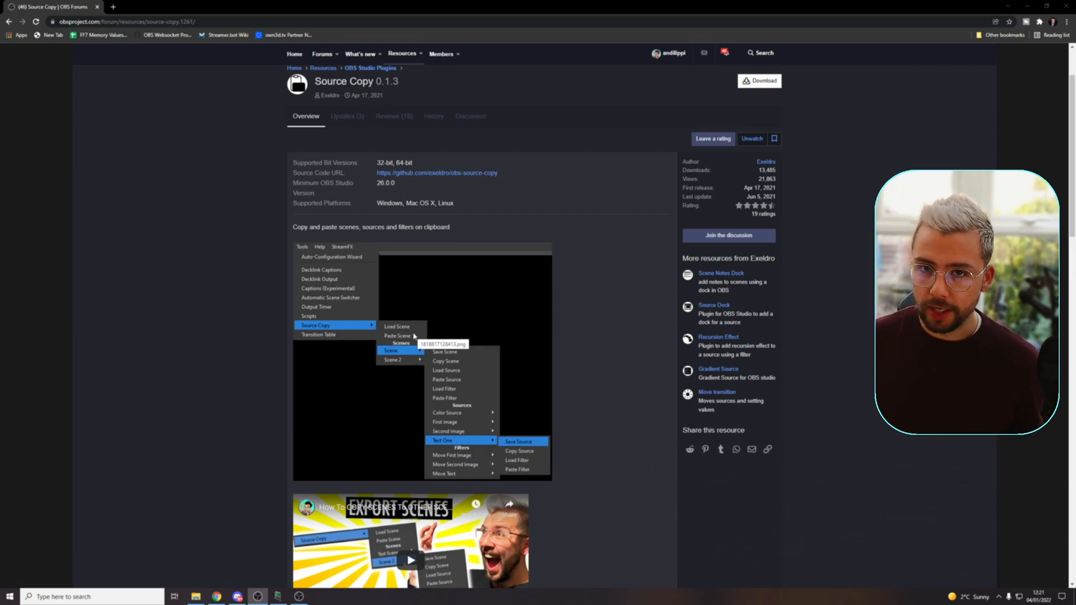
Step: Scroll the Source Copy plugin page, then bring up OBS Studio's Tools menu
scroll(down, 3)
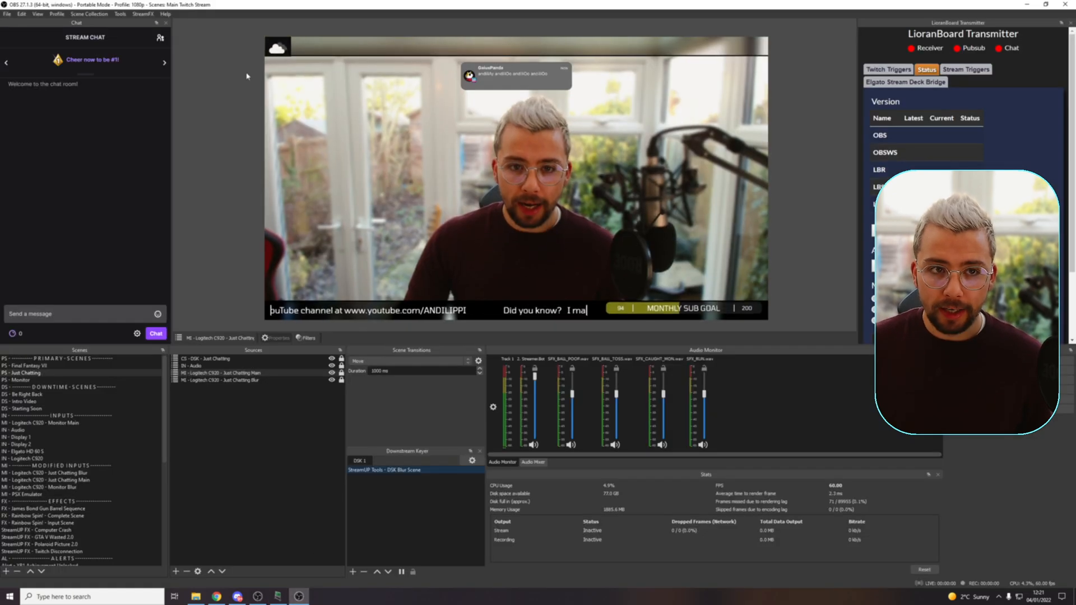
click(119, 13)
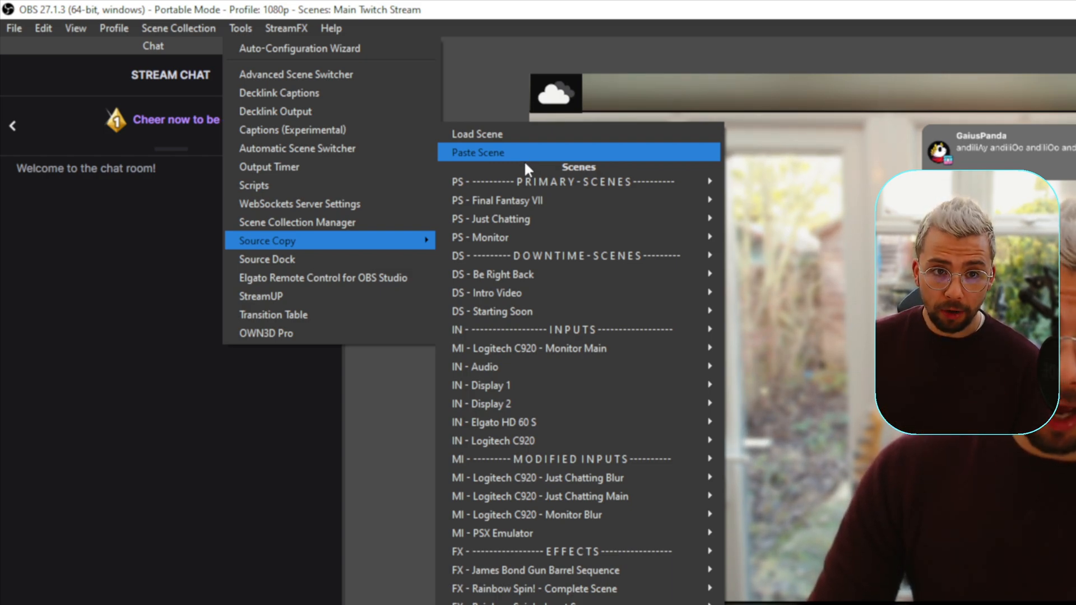
mouse_move(491, 219)
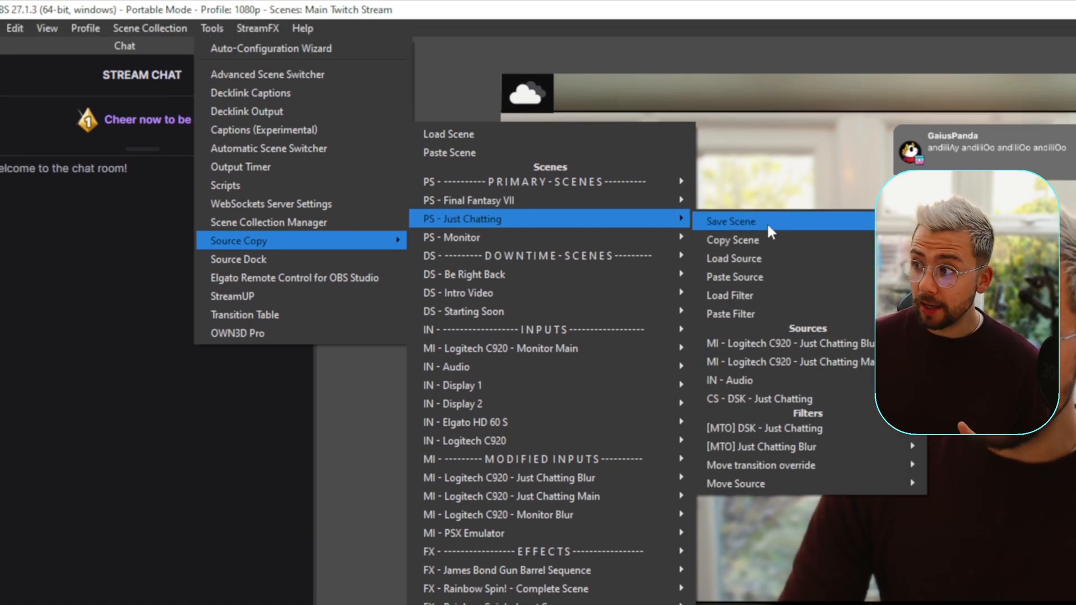
mouse_move(733, 258)
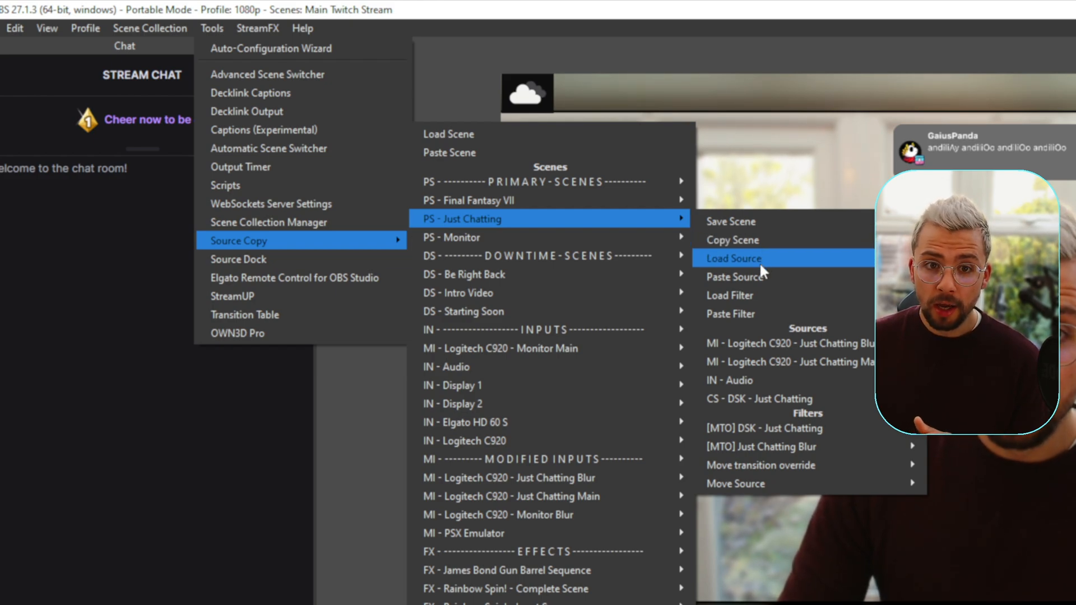
mouse_move(755, 276)
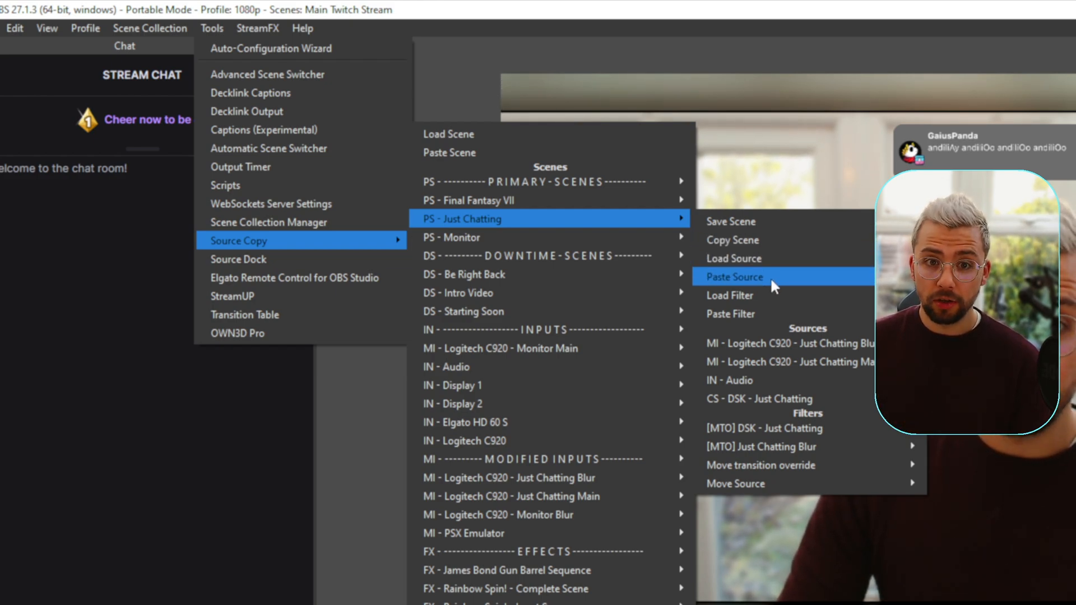
mouse_move(731, 314)
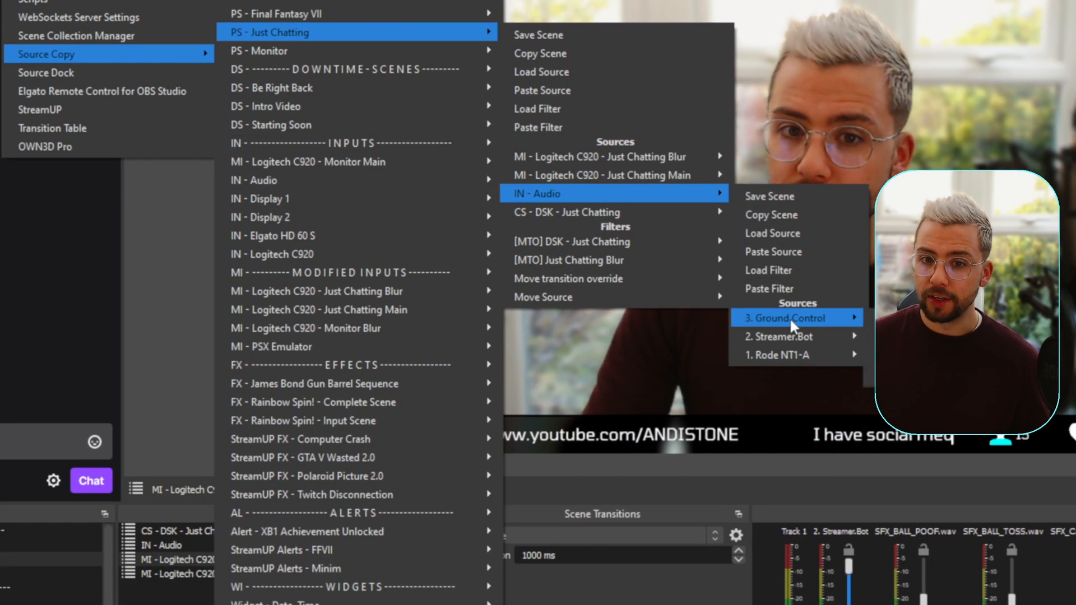
mouse_move(788, 318)
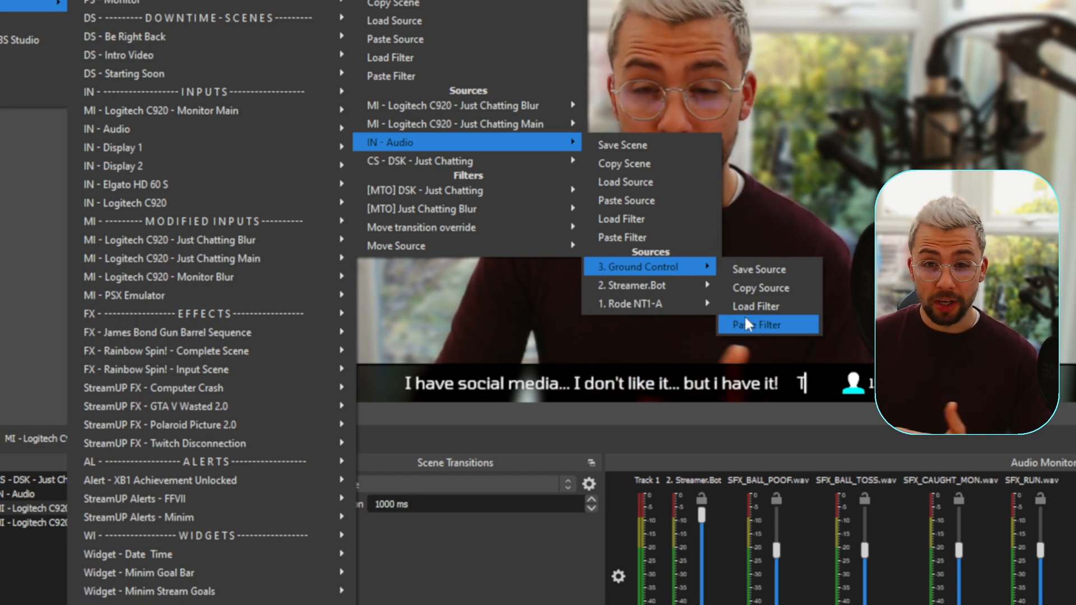
text(Twitter:)
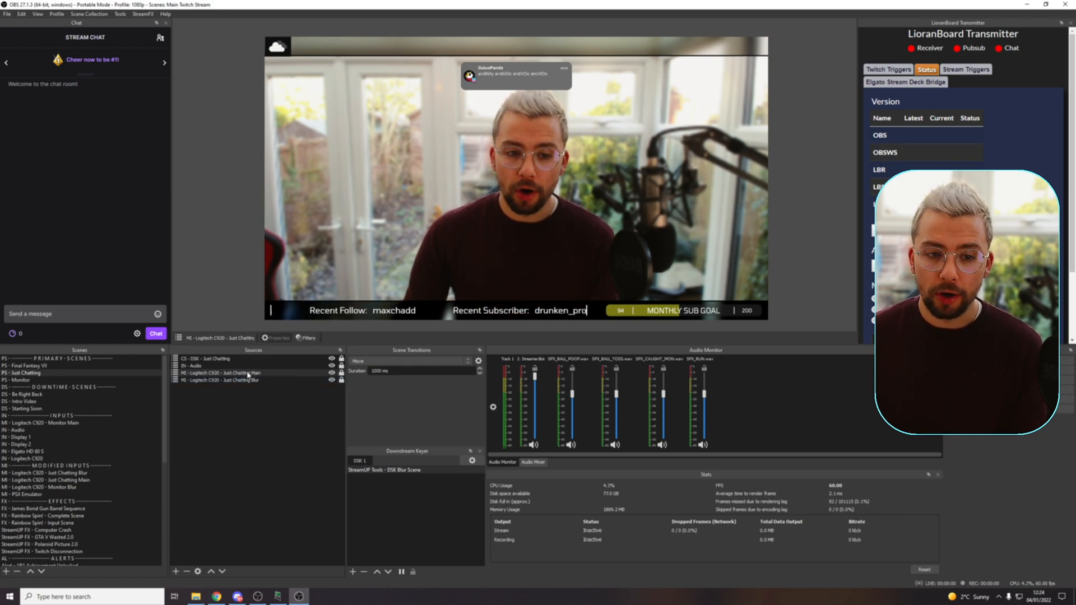
Step: Give the Just Chatting Main webcam a Source Record filter with Record Mode left at None
click(307, 336)
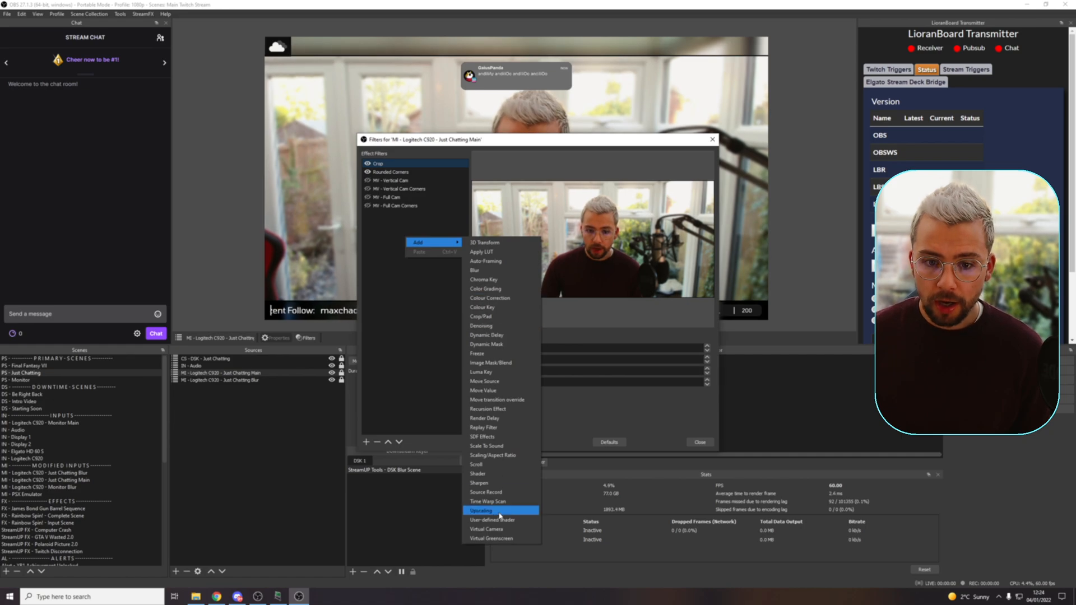
mouse_move(486, 447)
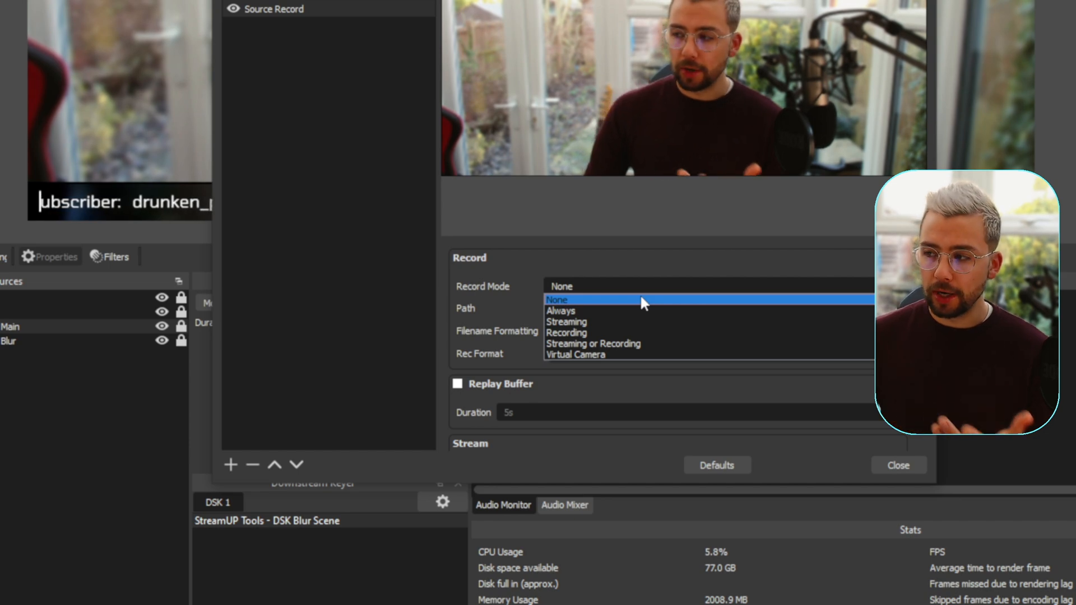
click(557, 300)
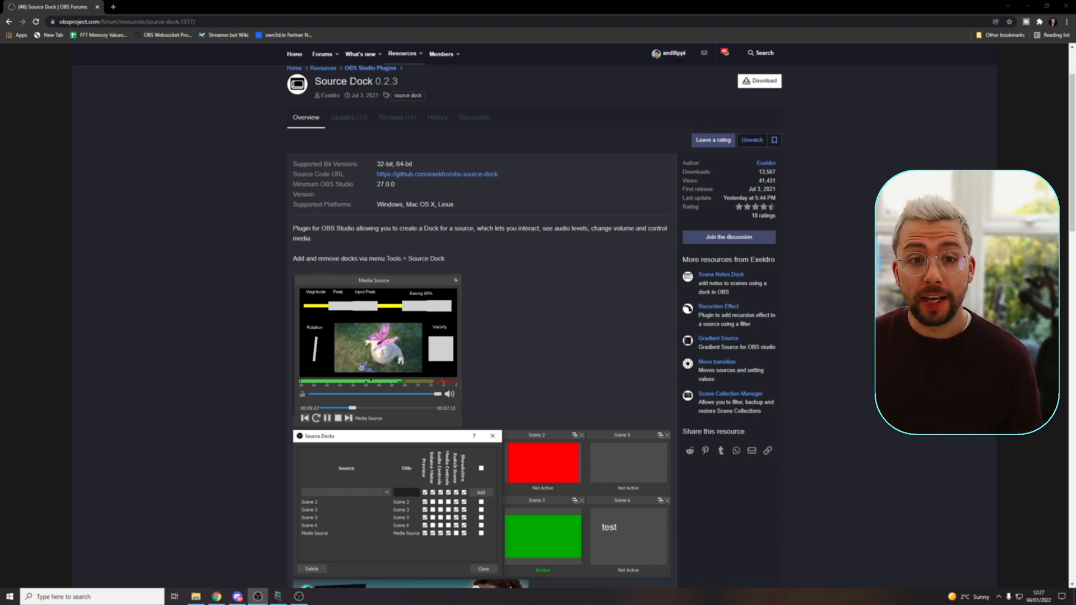
Step: Scroll through the Source Dock plugin description
scroll(down, 3)
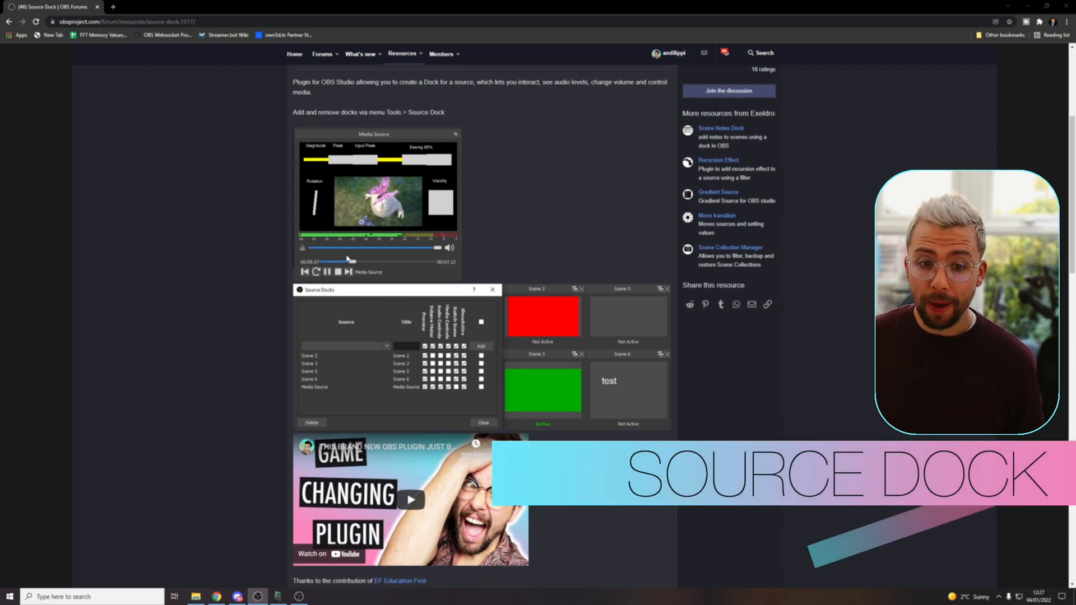
scroll(down, 3)
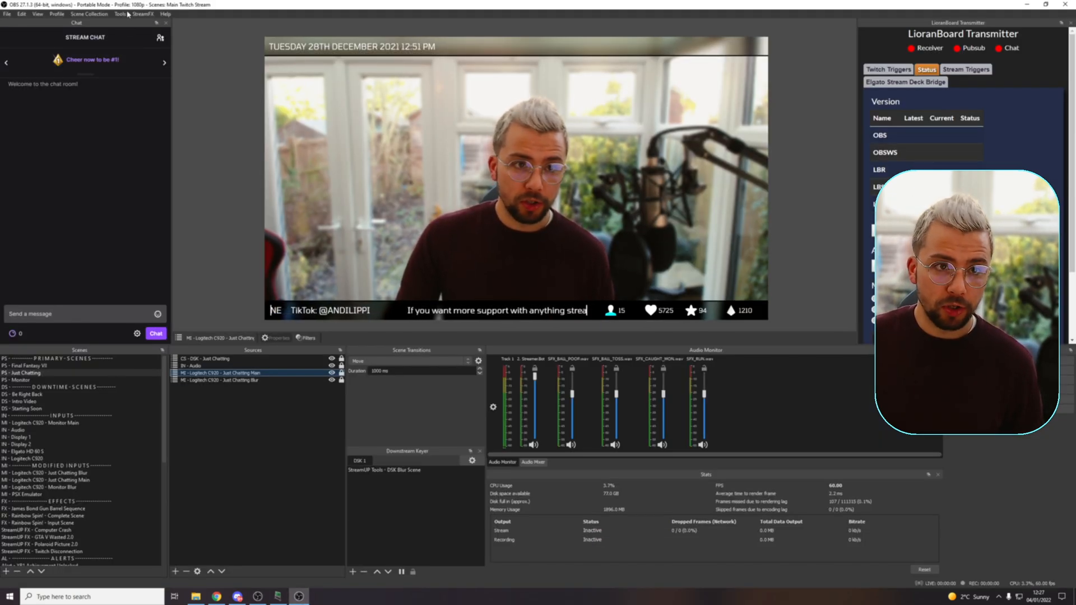
Step: Dock IN - Display 1 titled 'display' with preview, properties, filters and text area
click(120, 14)
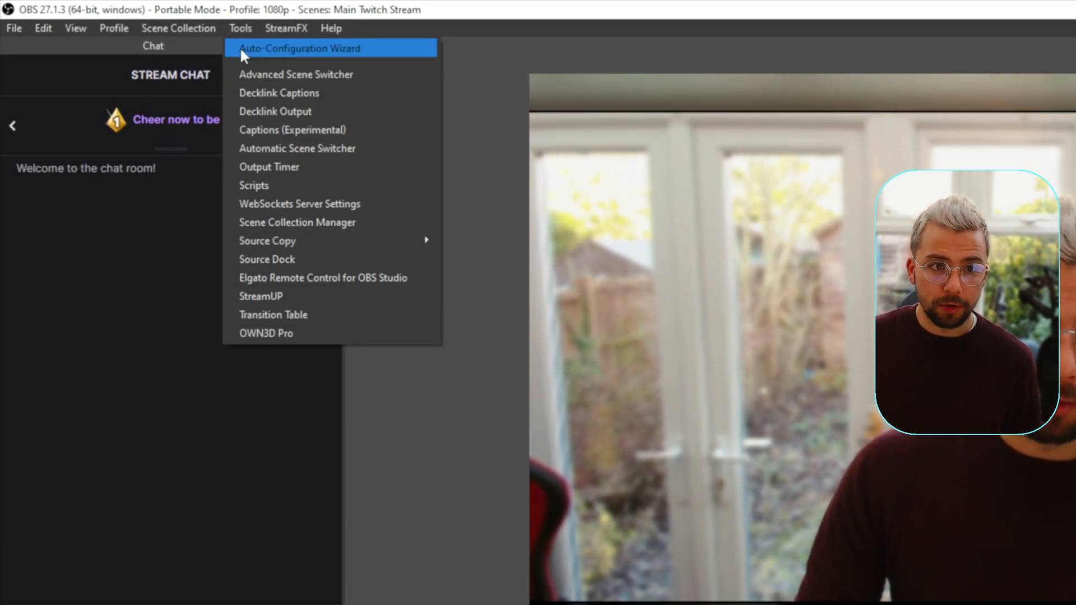
click(267, 259)
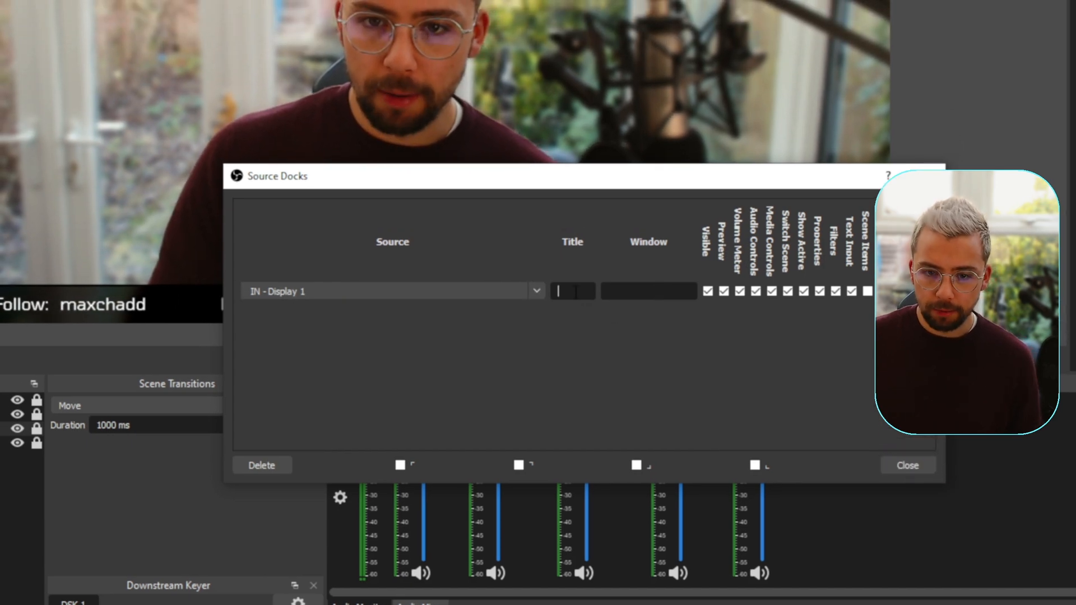
text(display)
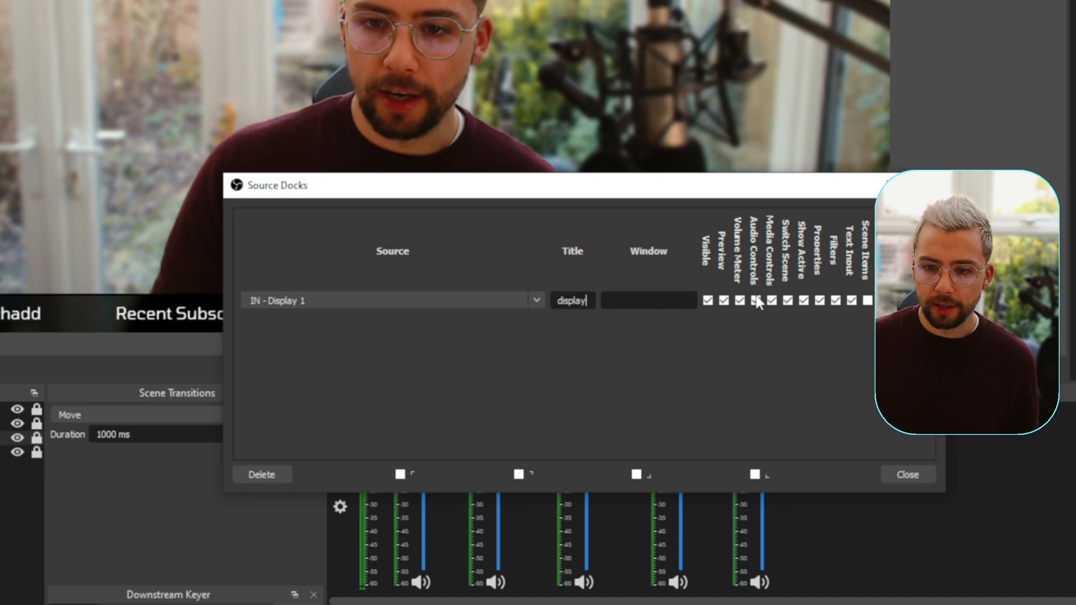
click(776, 306)
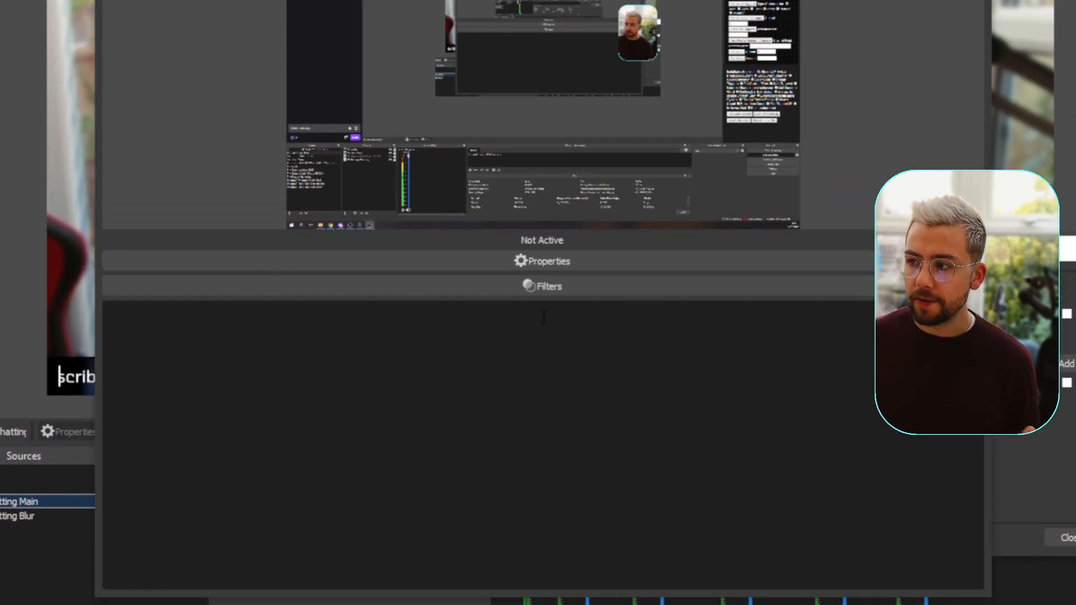
click(542, 286)
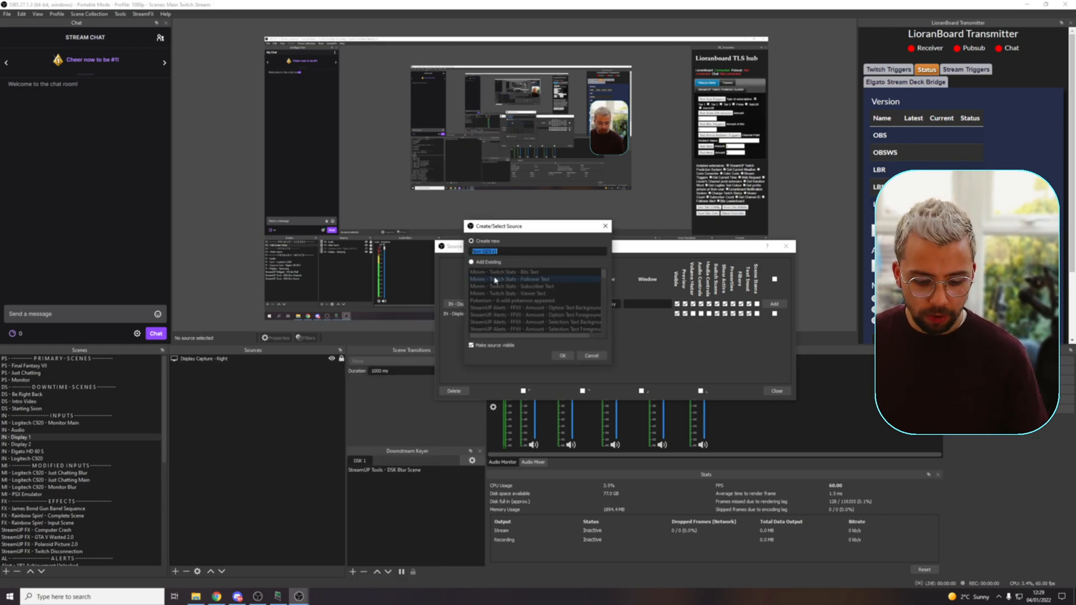
Step: Create a Text (GDI+) source, dock it as 'text', and type sample text into it
click(562, 355)
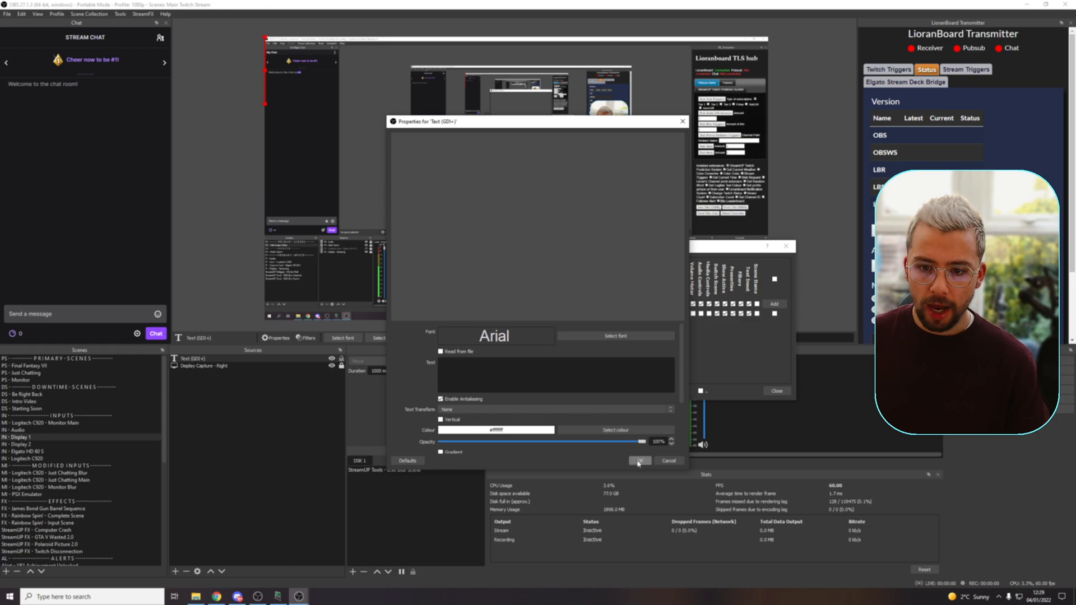
click(638, 461)
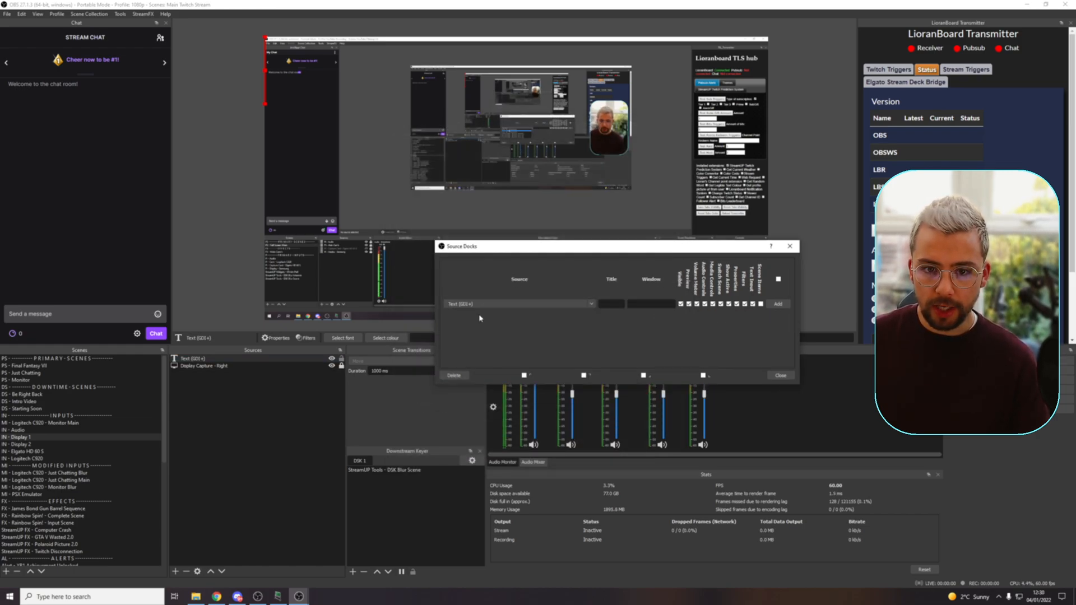
text(text)
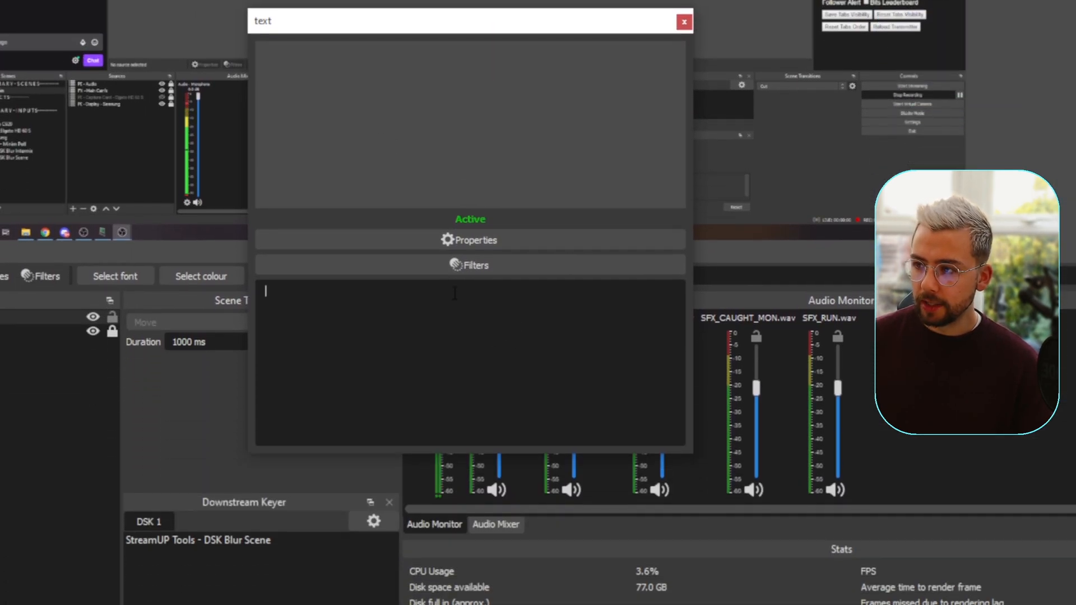
text(fsfasfsafasfasfasfasfs#)
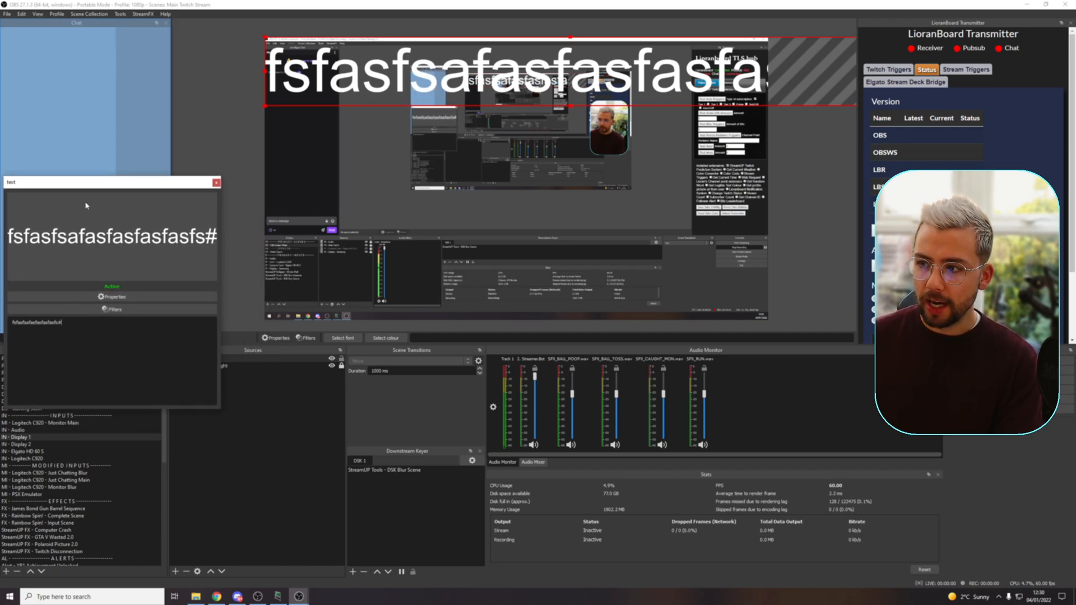
text(cx)
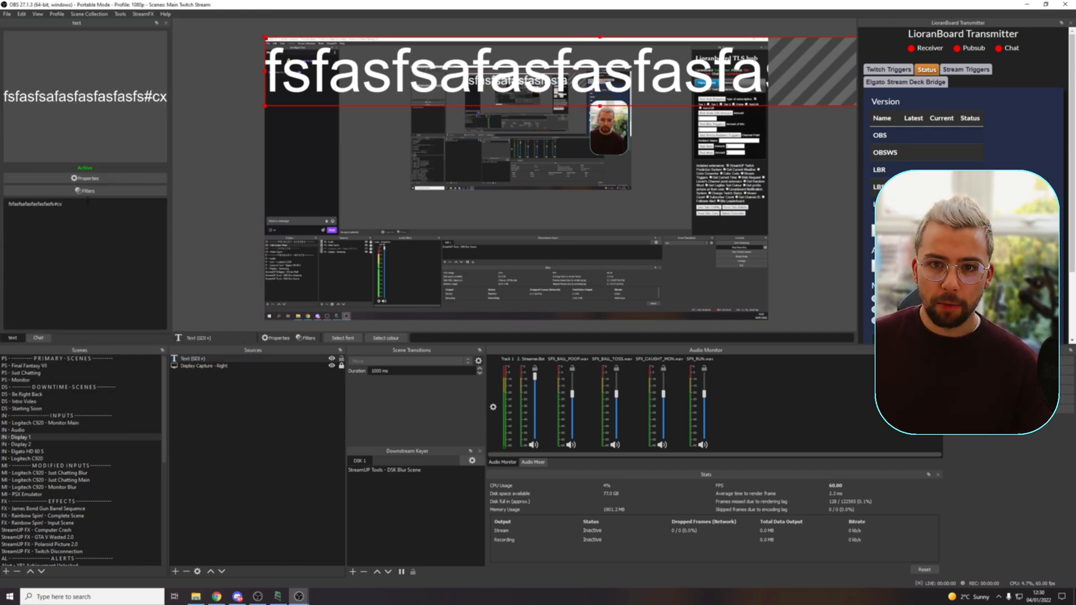
text(zchjghj)
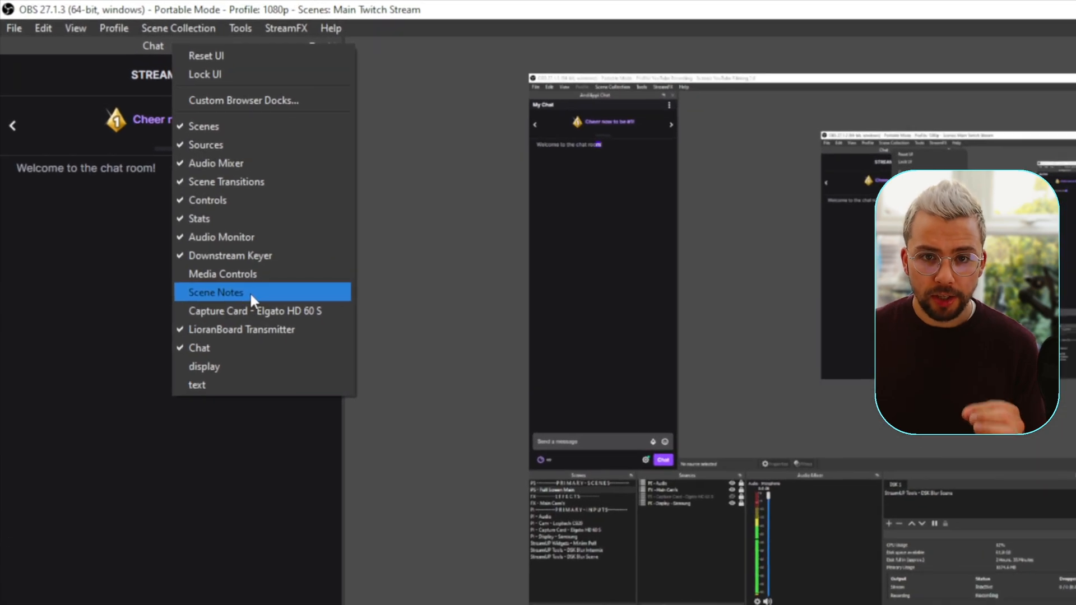
Step: Enable Scene Notes, write separate notes for Display 1 and Display 2, and format one as a list
click(215, 293)
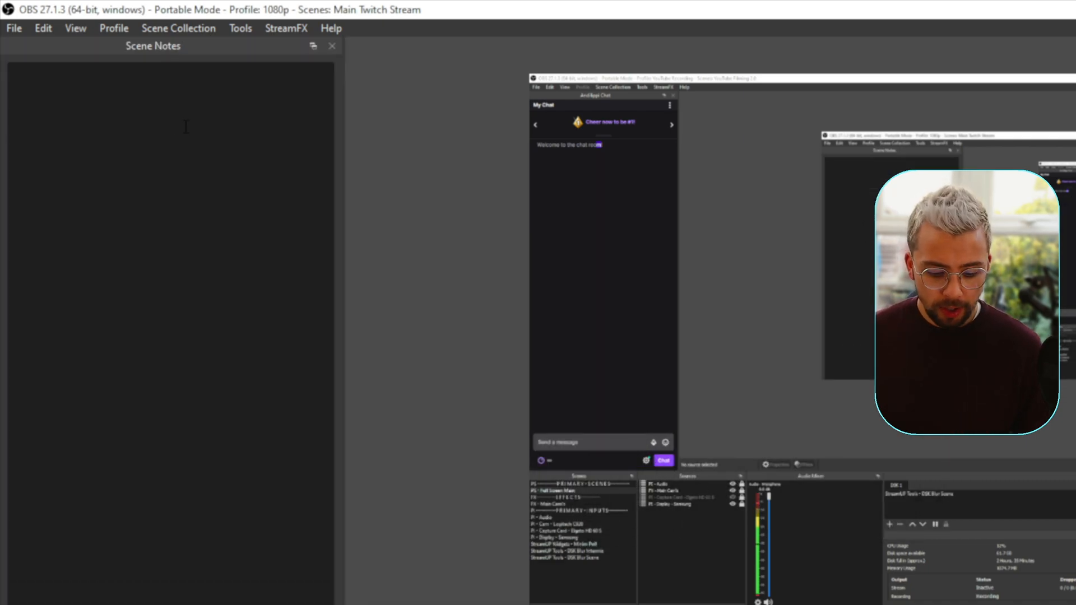
text(Scene 1#)
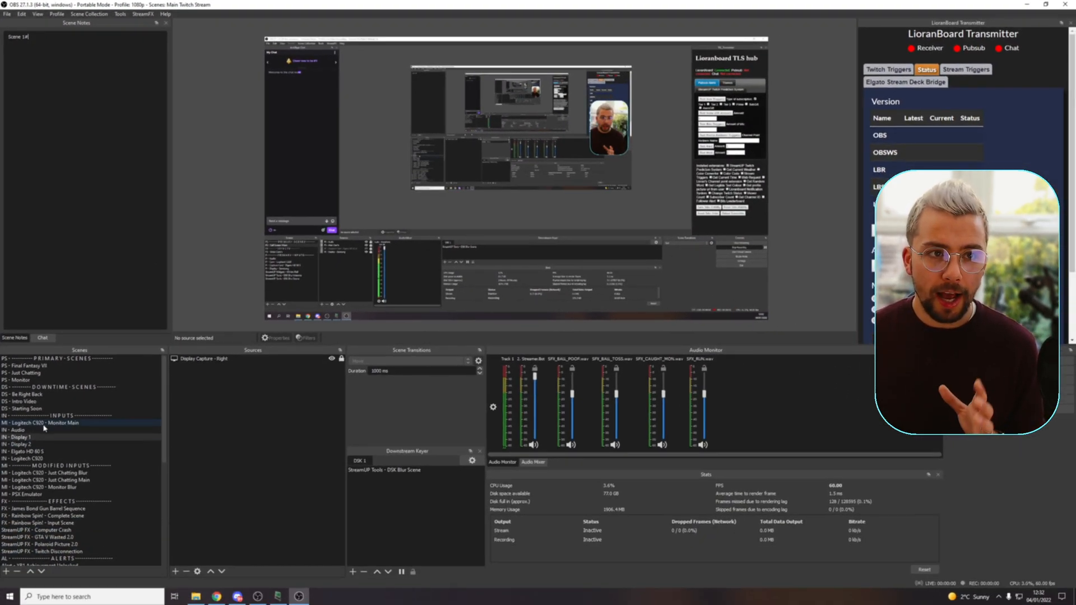
click(62, 416)
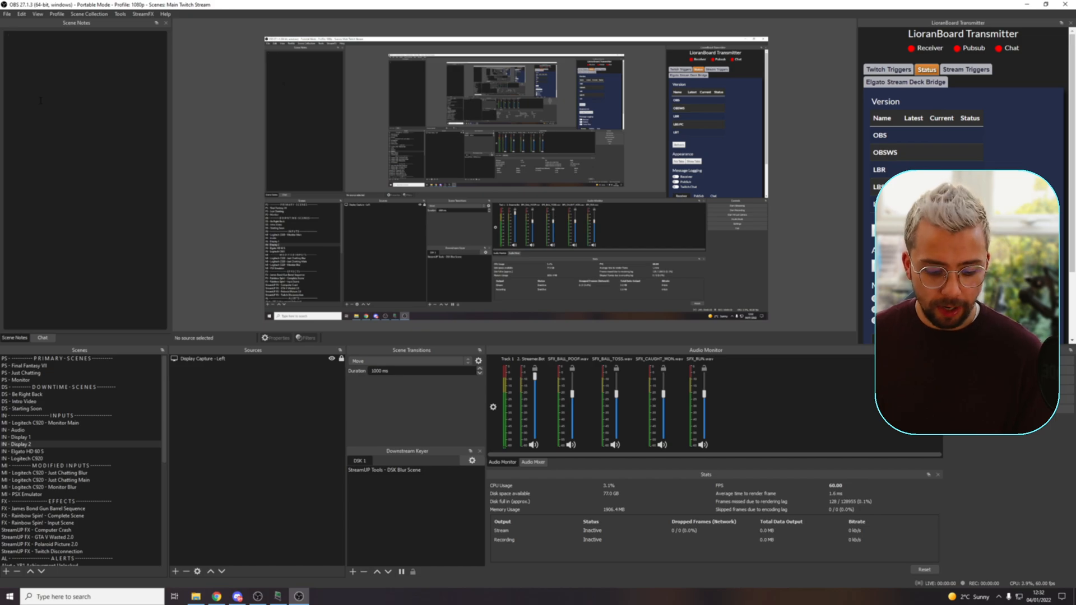
text(scene 2)
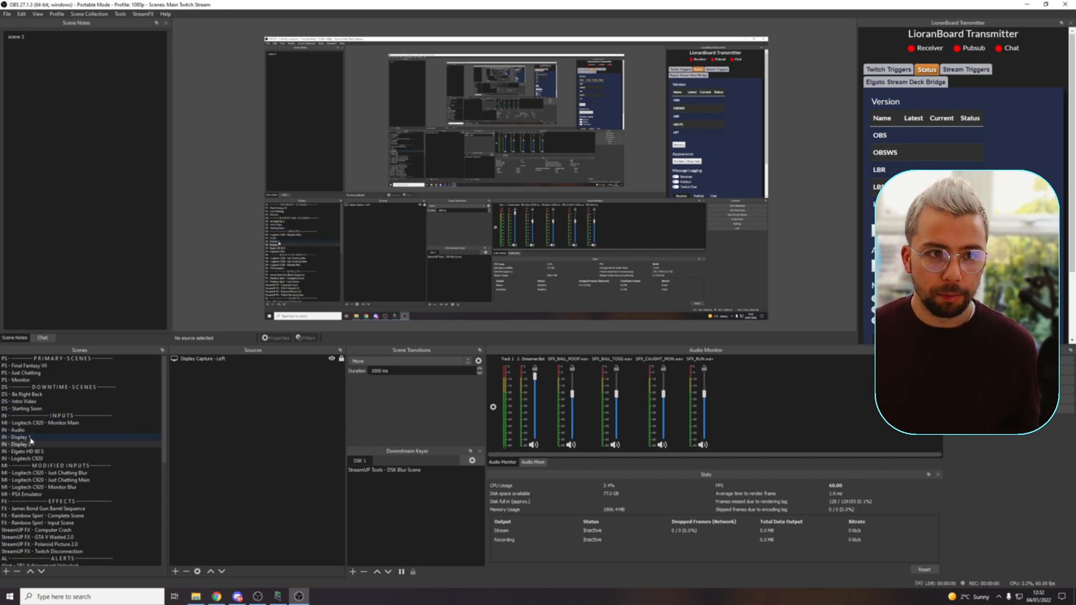
click(16, 444)
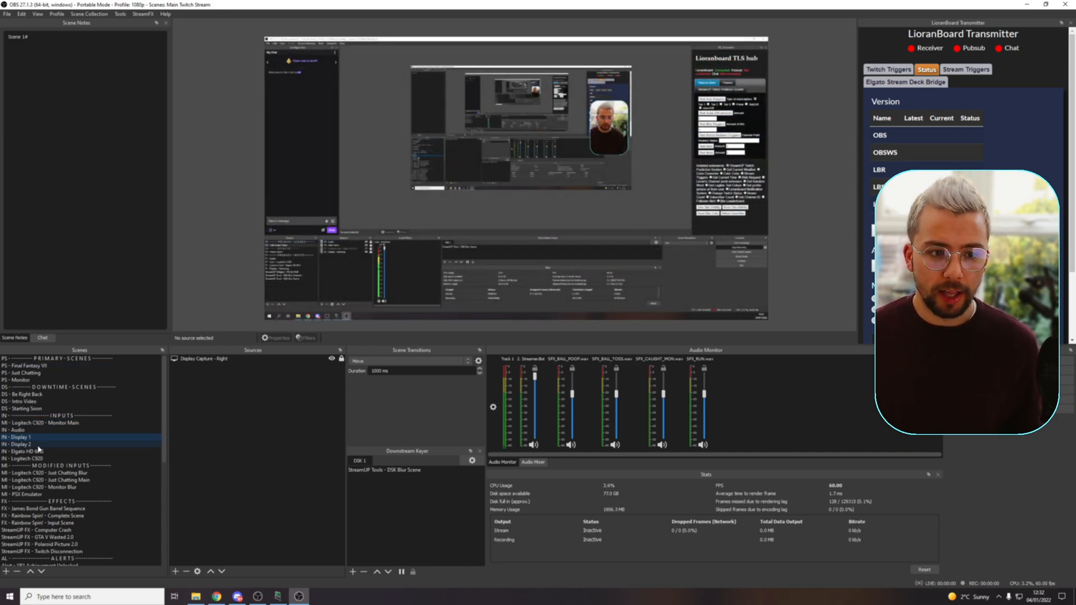
click(20, 444)
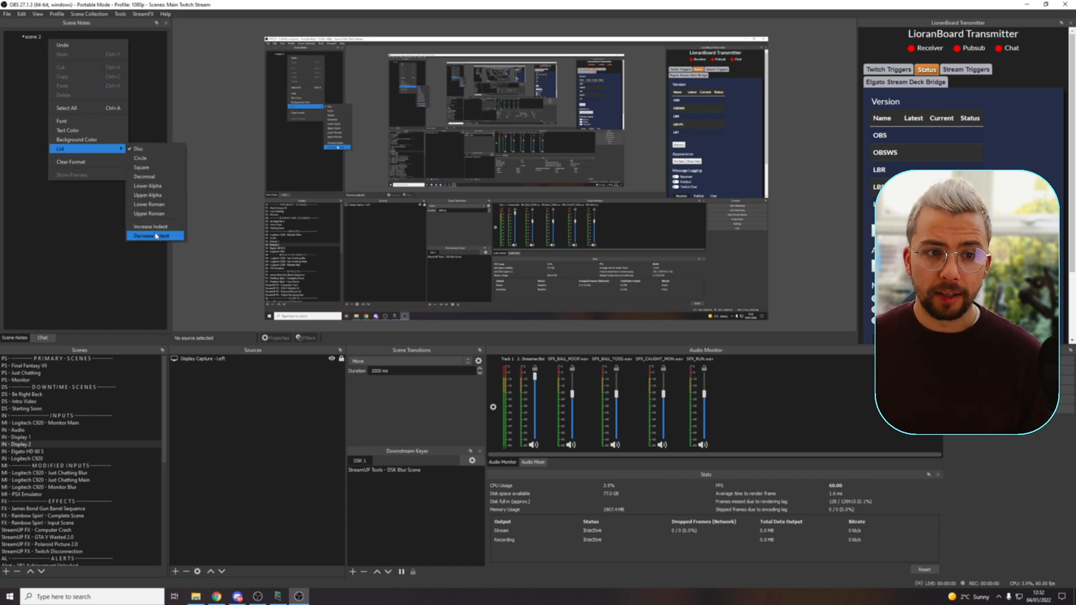
click(150, 235)
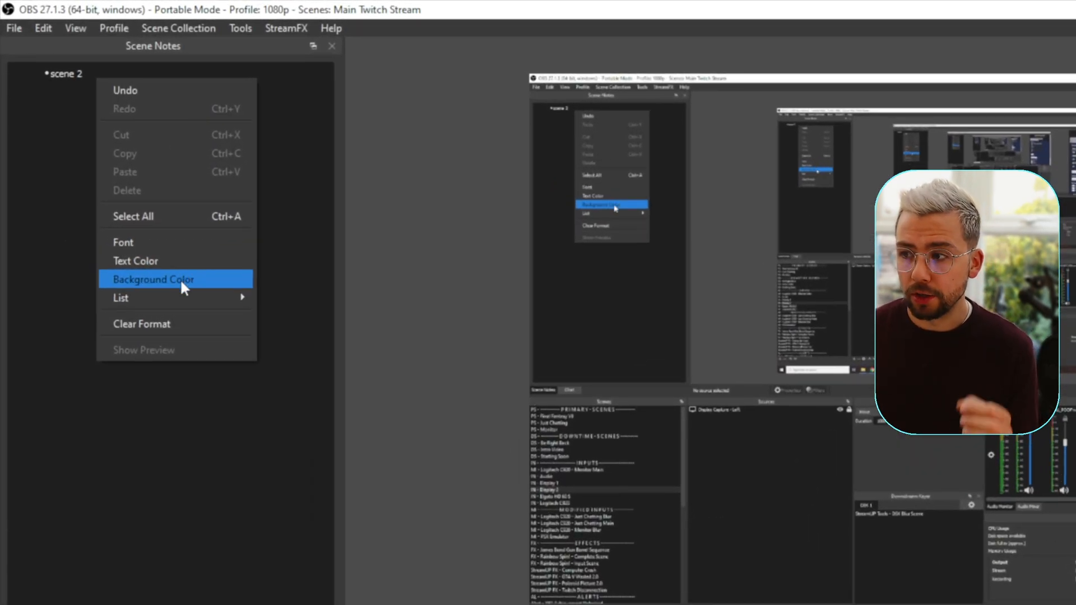
mouse_move(121, 281)
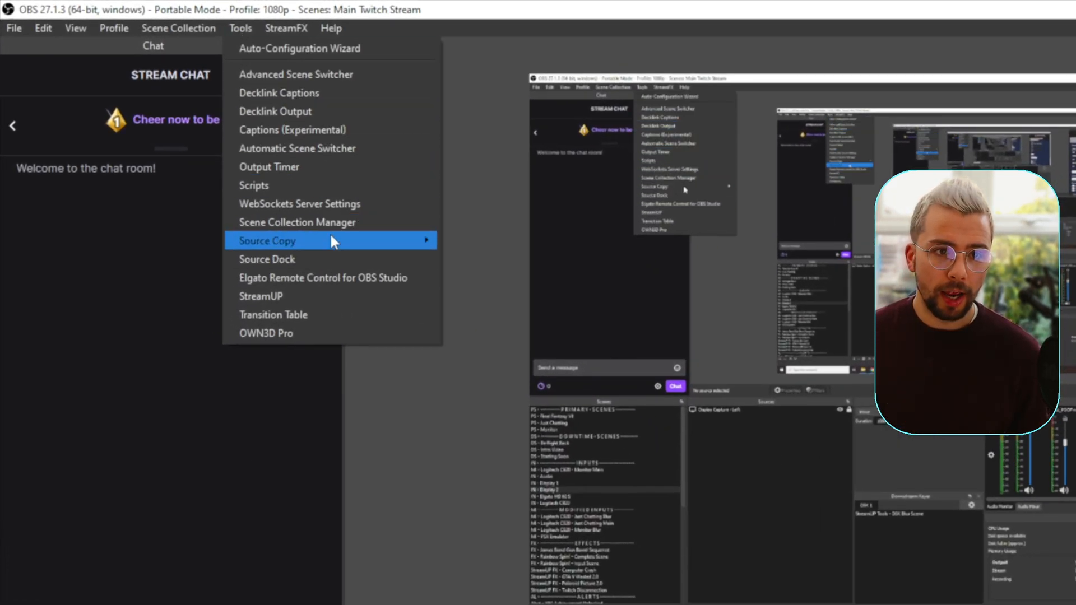
Step: Open the Scene Collection Manager from the Tools menu to list the saved scene collections
click(297, 222)
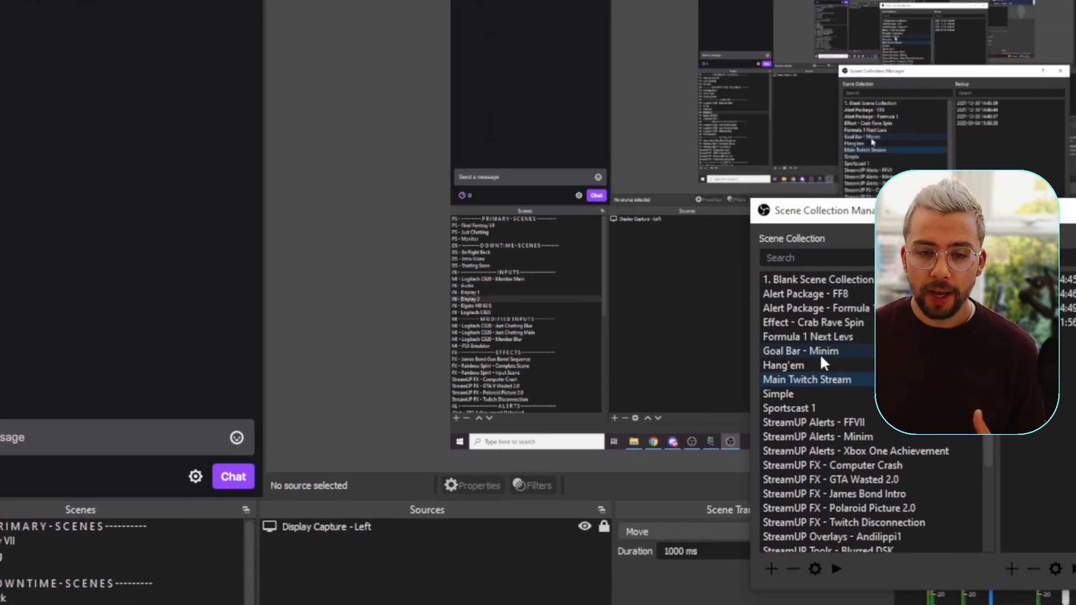